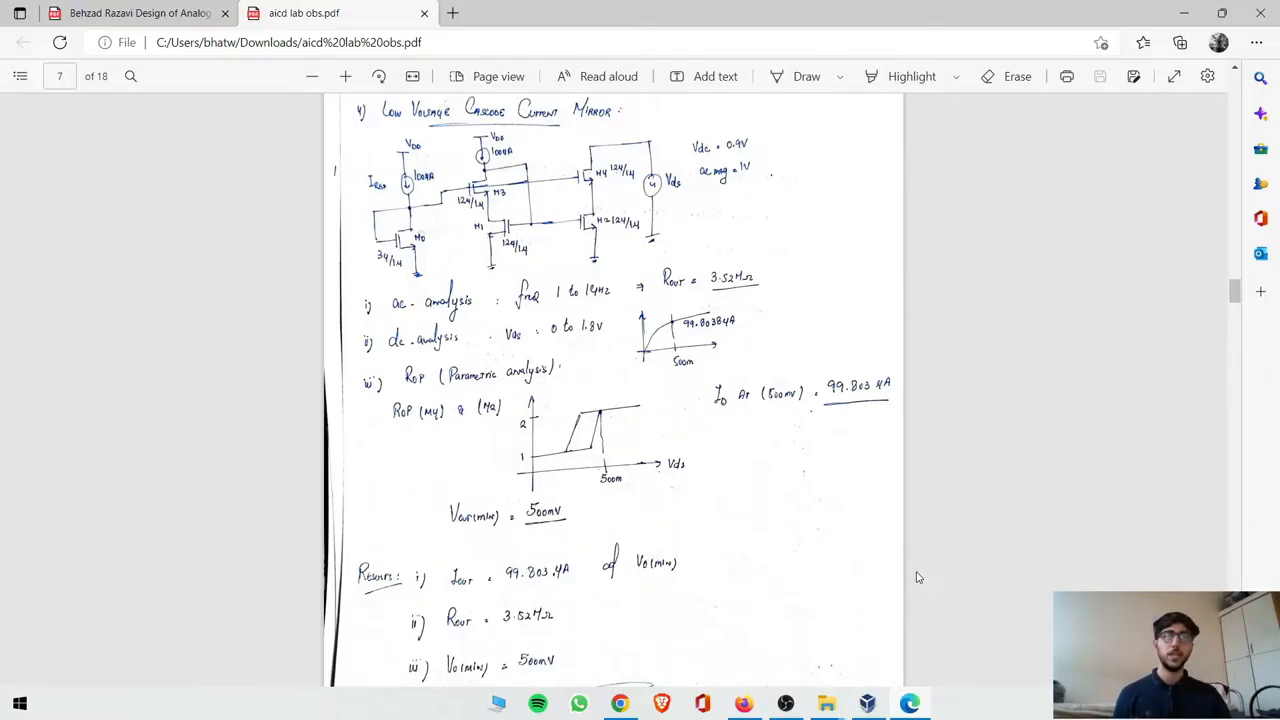
Step: Scroll the lab PDF to section 4, Low Voltage Cascode Current Mirror, on page 7
scroll("up", 3)
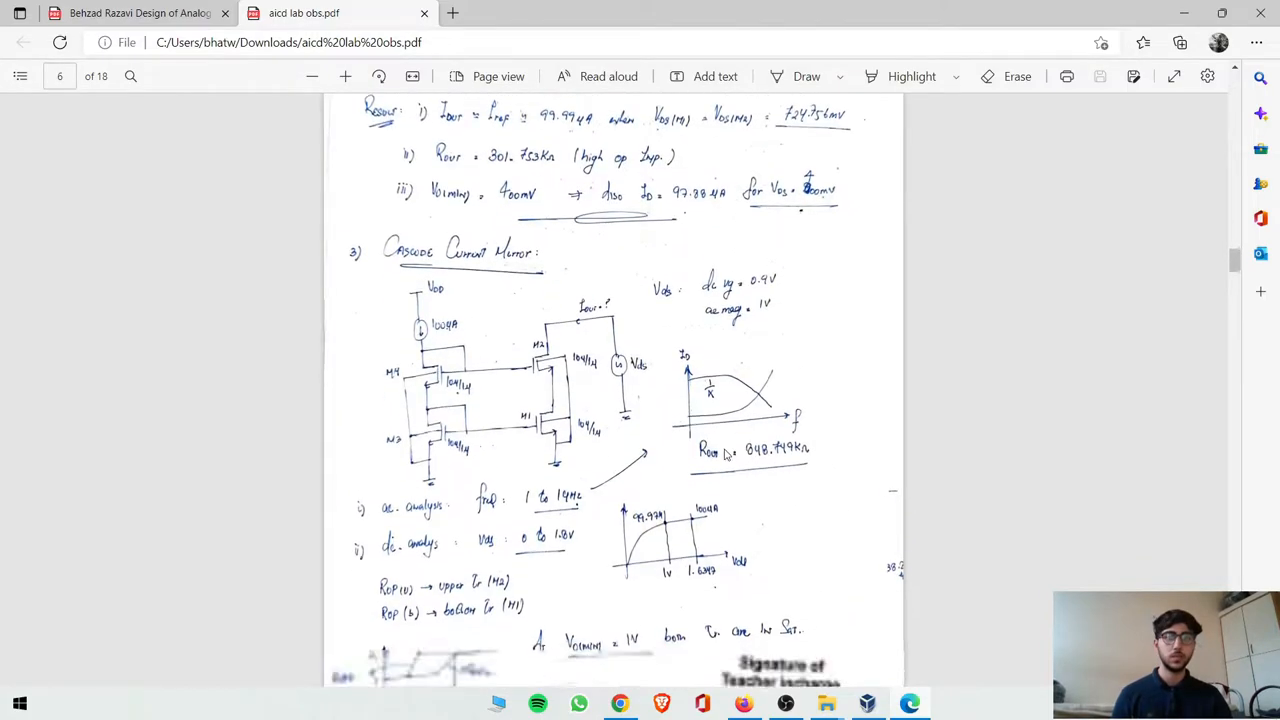
scroll("down", 3)
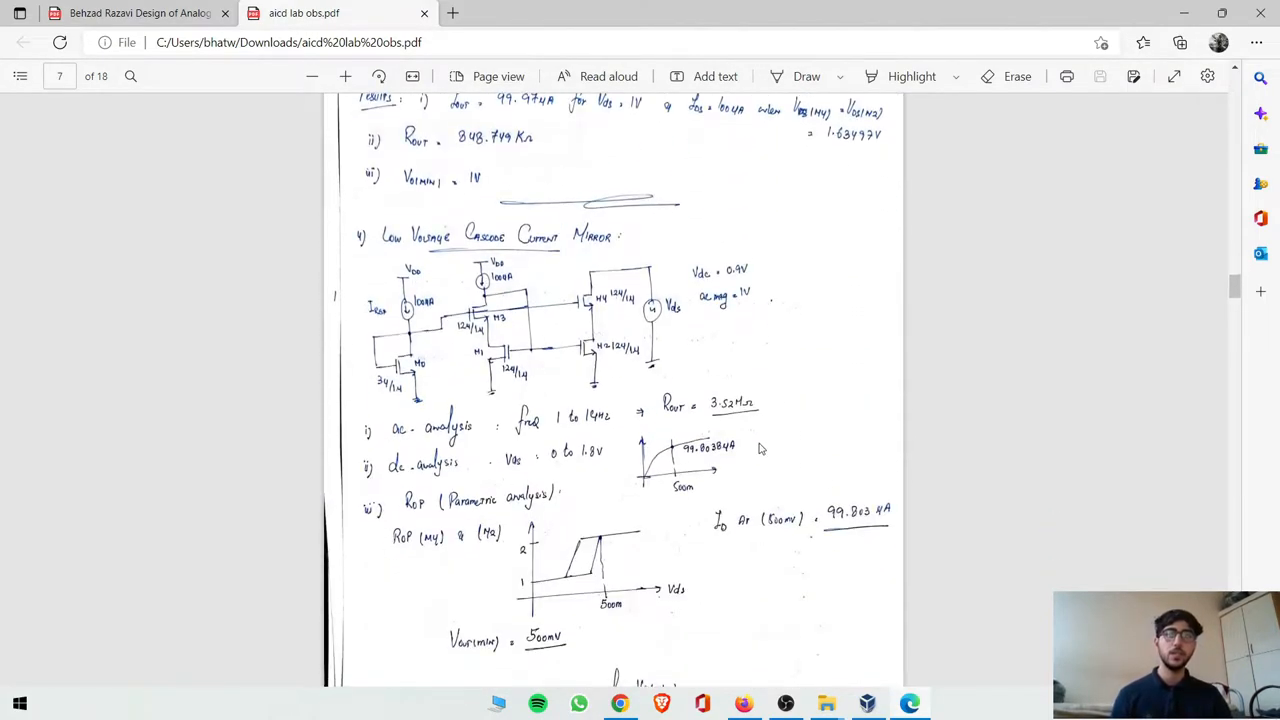
mouse_move(578, 283)
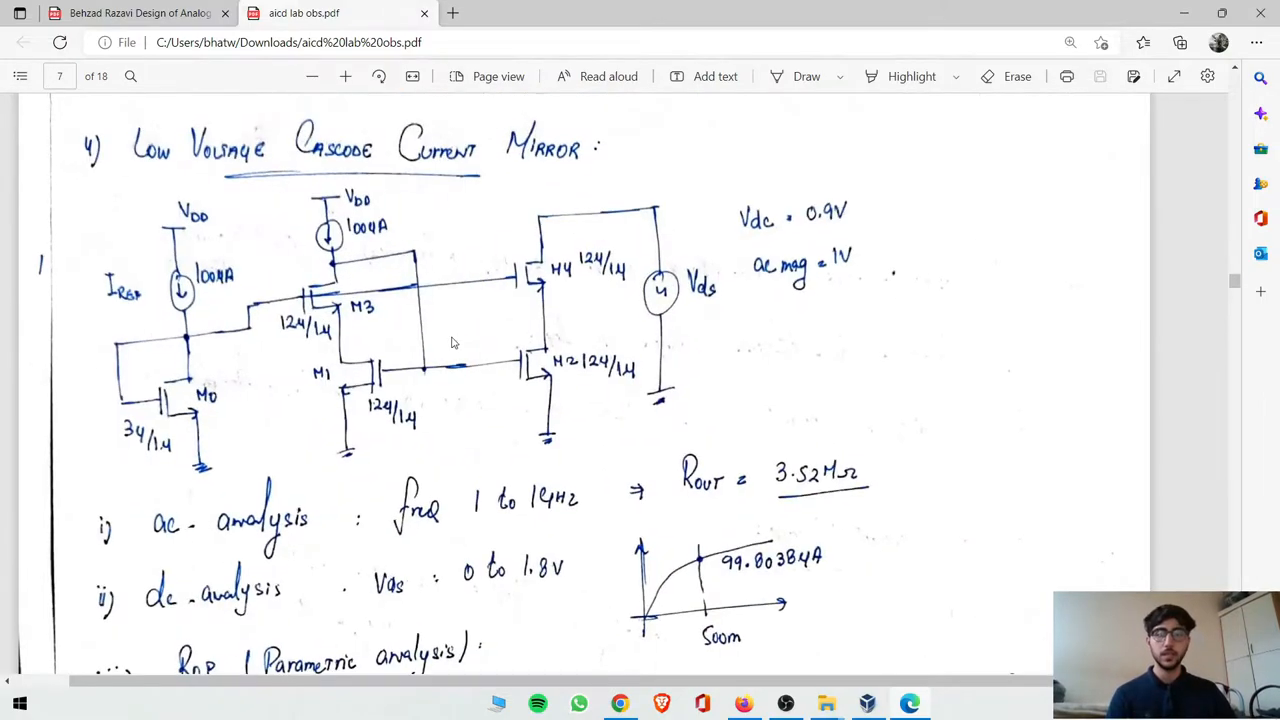
mouse_move(510, 300)
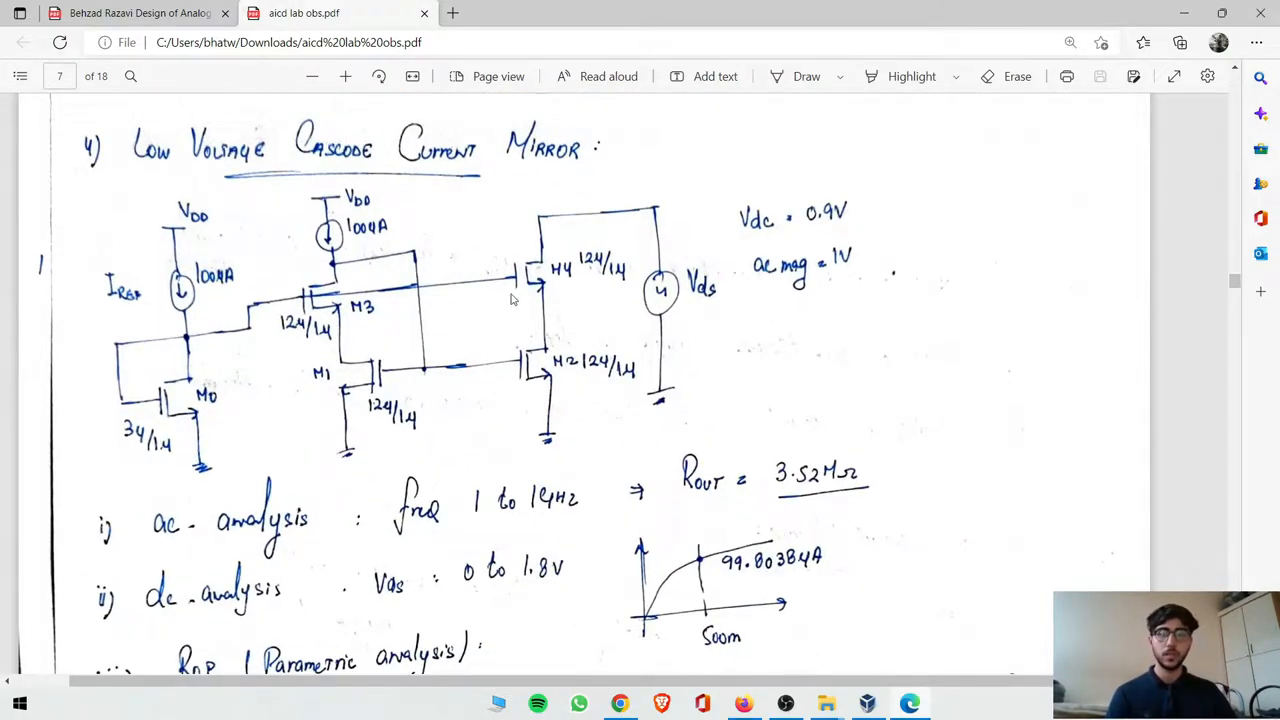
mouse_move(172, 400)
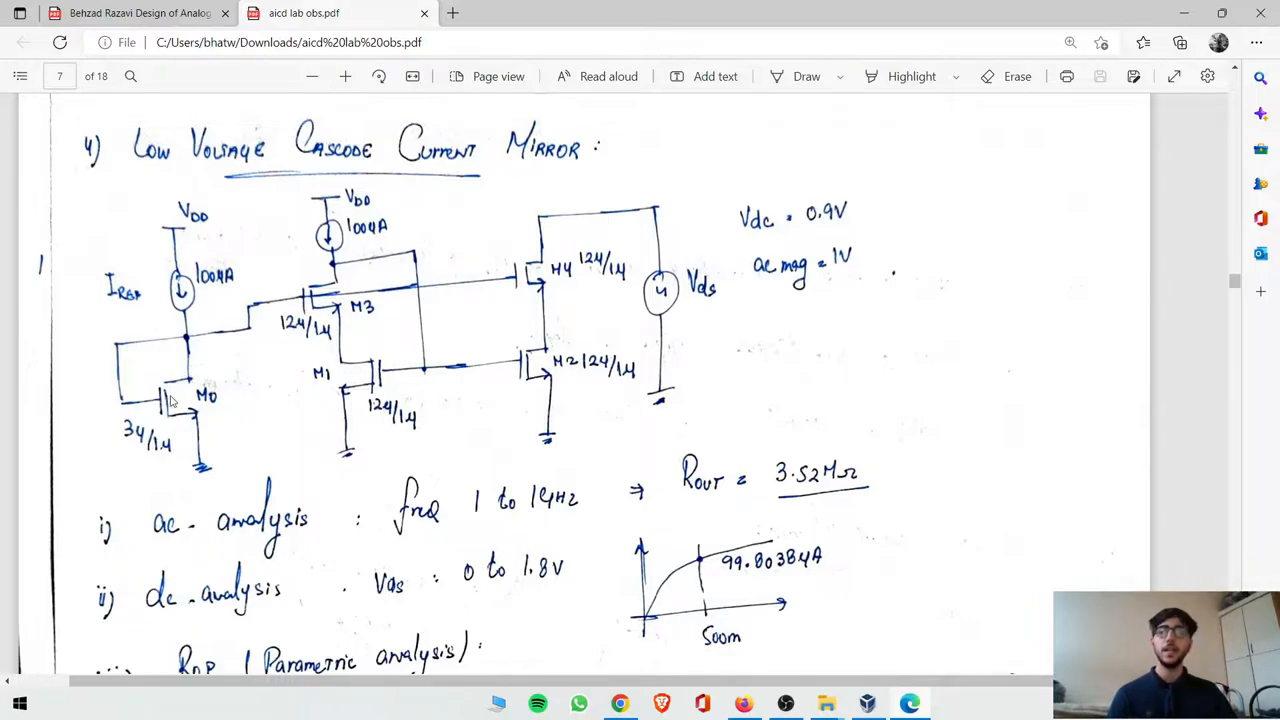
mouse_move(175, 395)
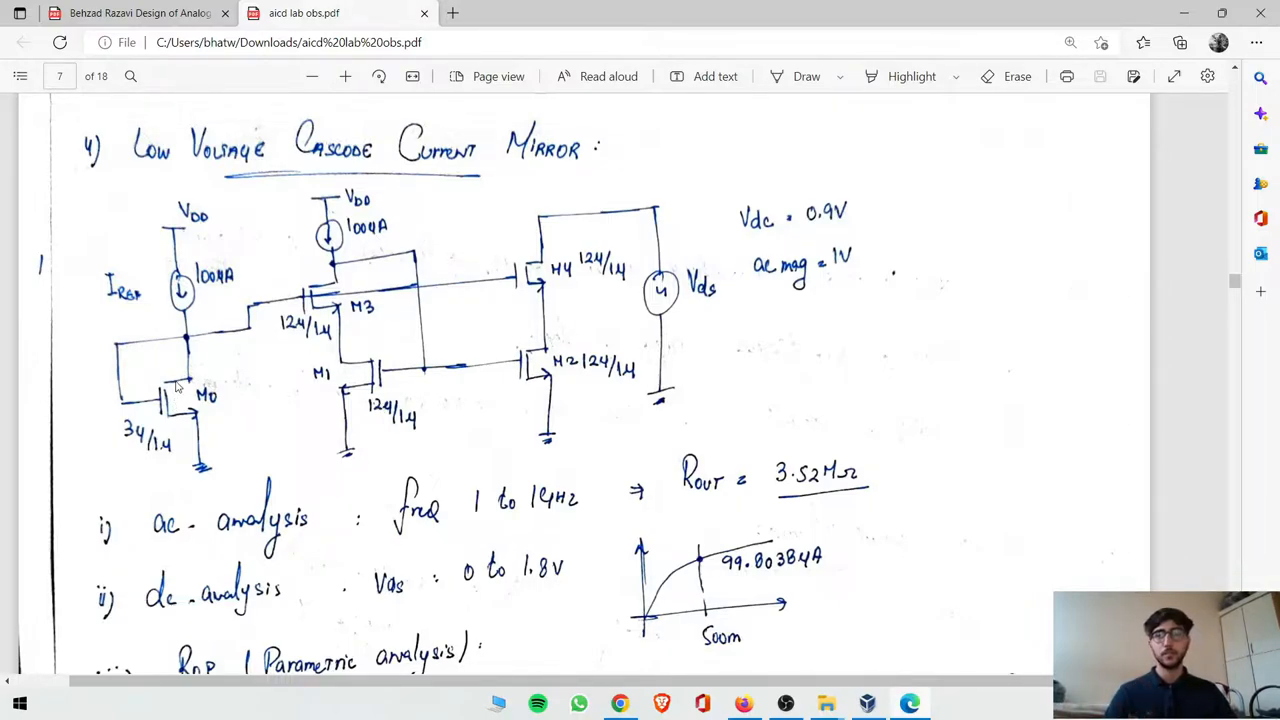
mouse_move(190, 326)
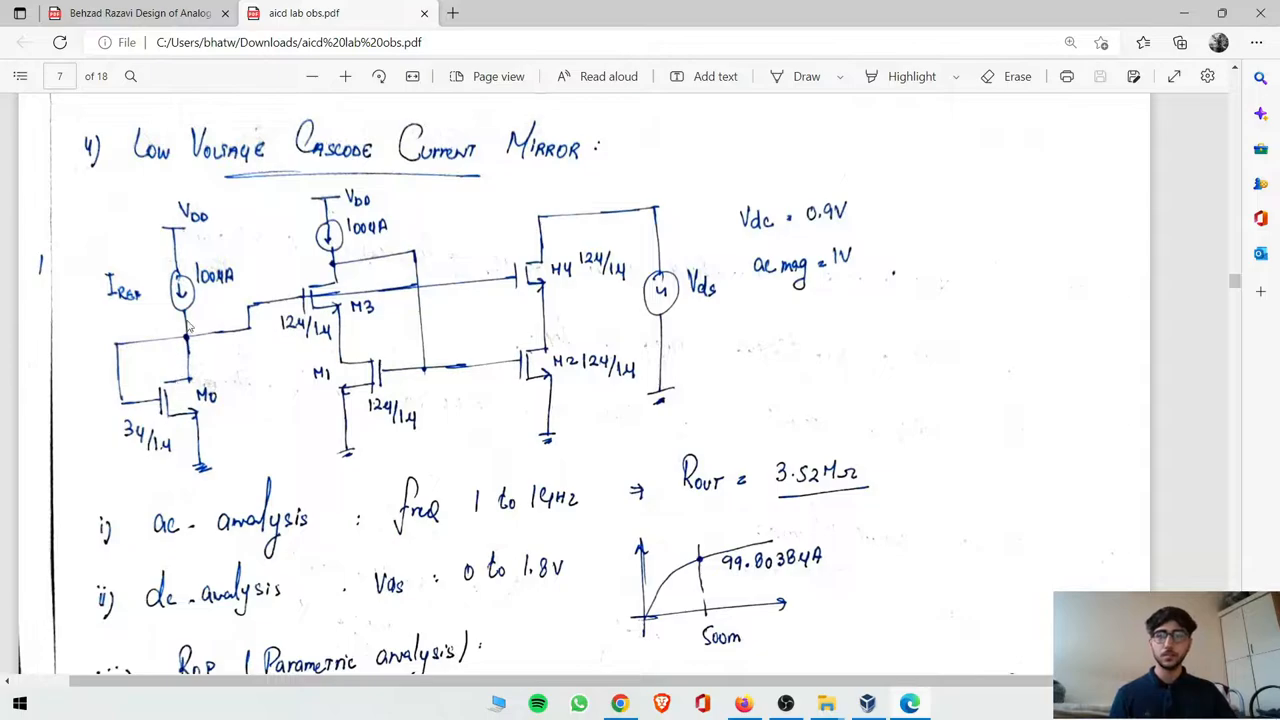
mouse_move(353, 316)
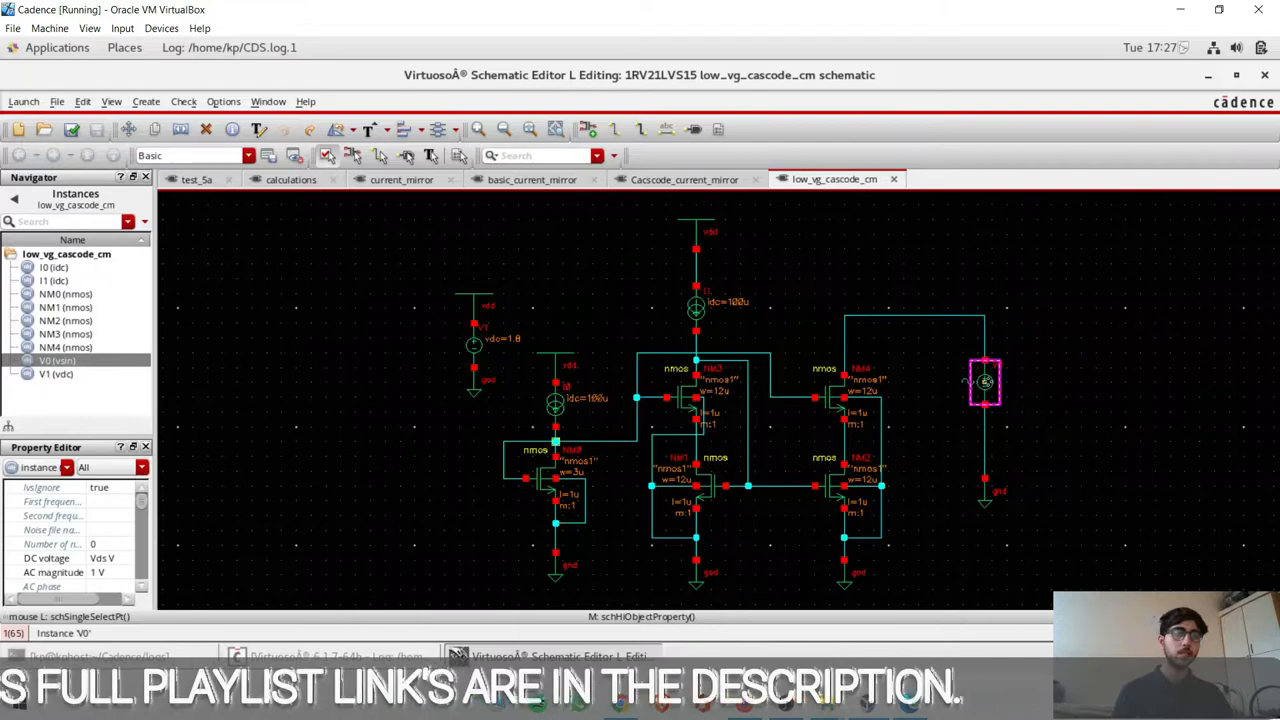
Step: Verify V0 has DC voltage Vds and AC magnitude 1 V, then launch ADE L
double_click(985, 383)
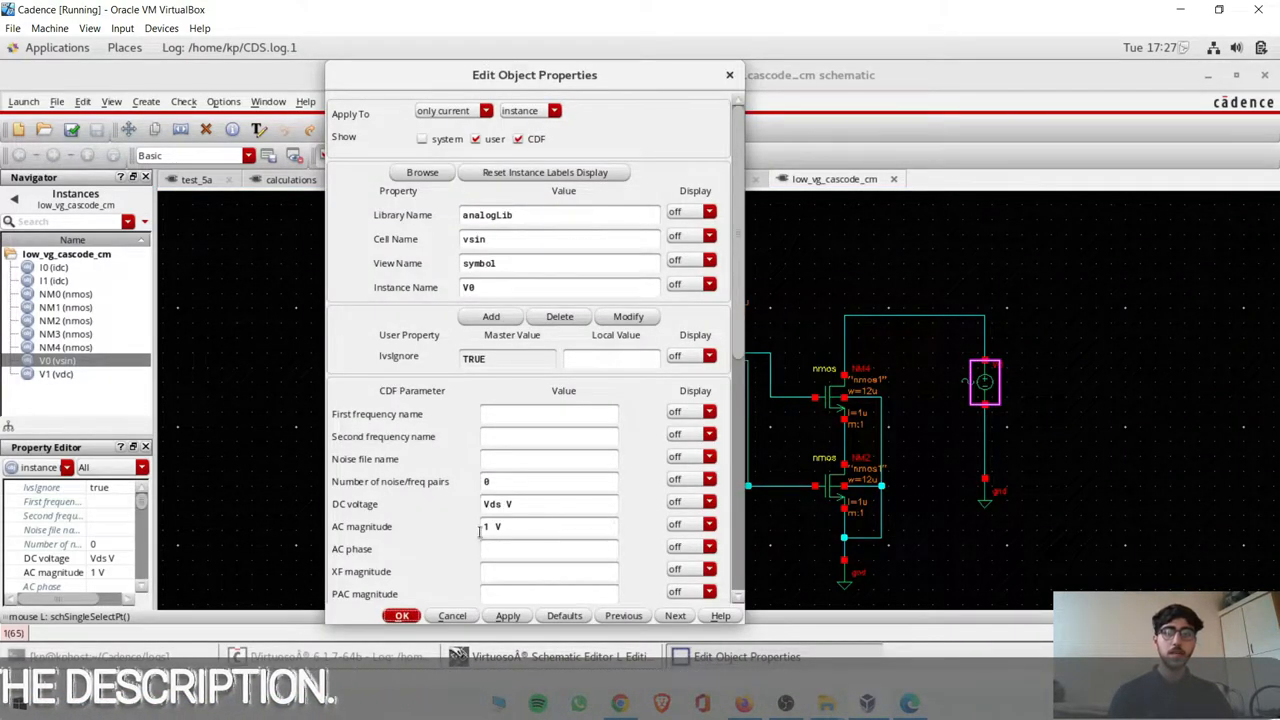
left_click(401, 615)
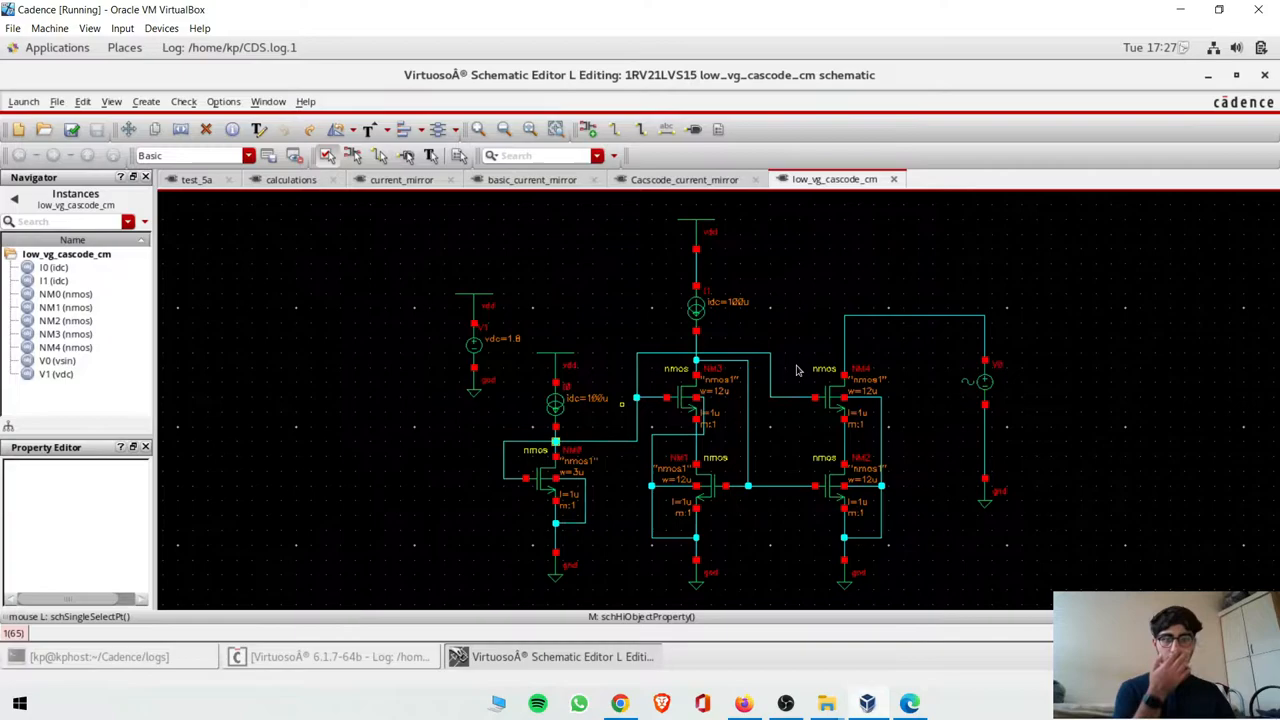
mouse_move(713, 318)
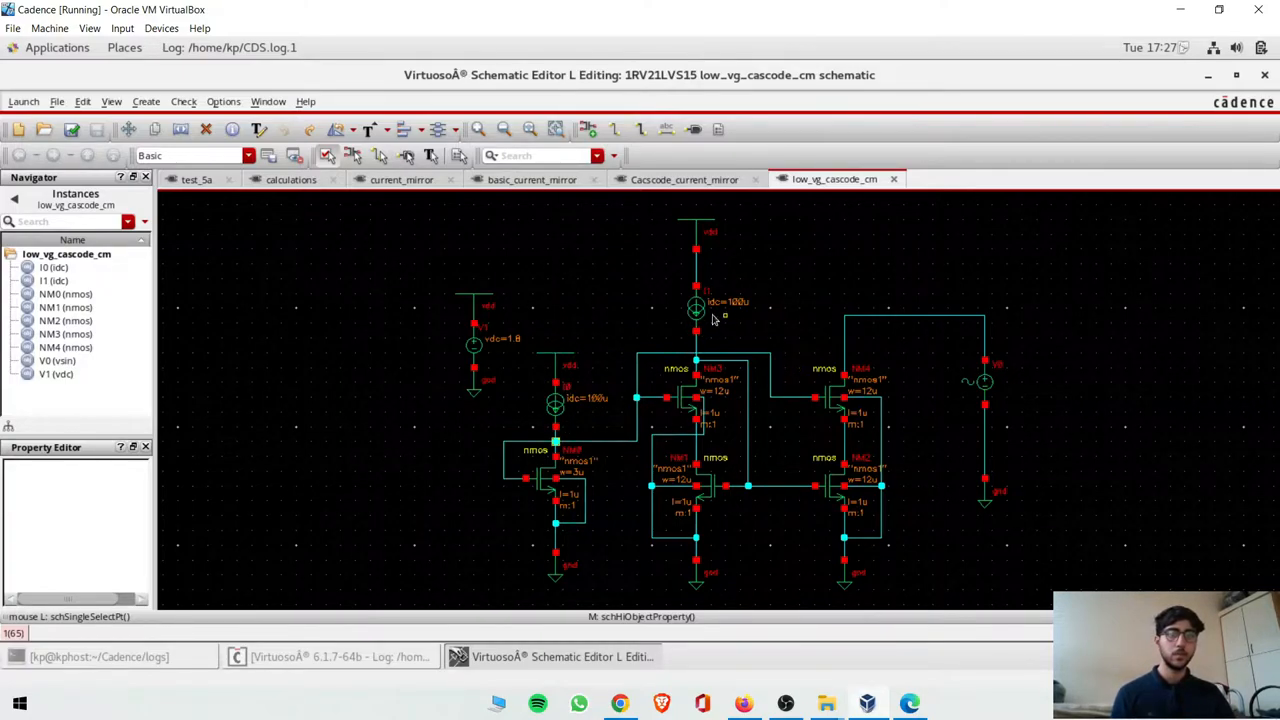
left_click(23, 101)
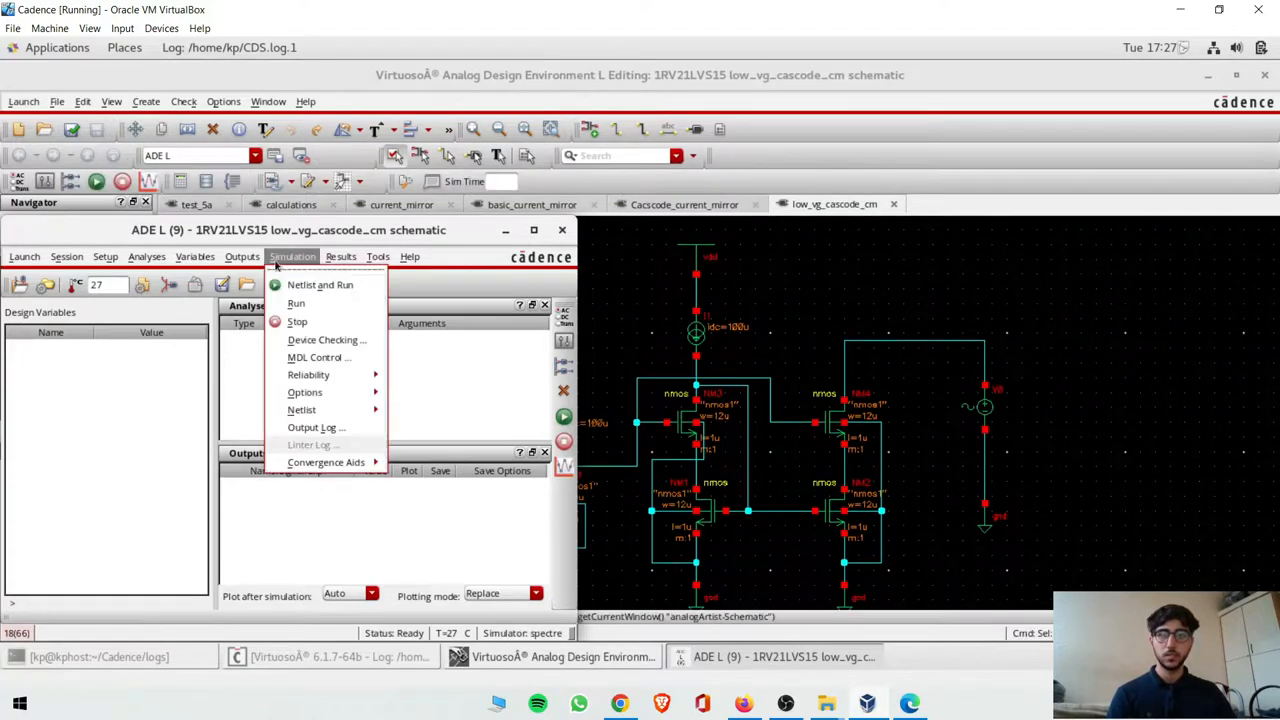
Step: Add a 1 Hz–1 GHz AC analysis on NM4/D and set Vds to 900m
left_click(242, 256)
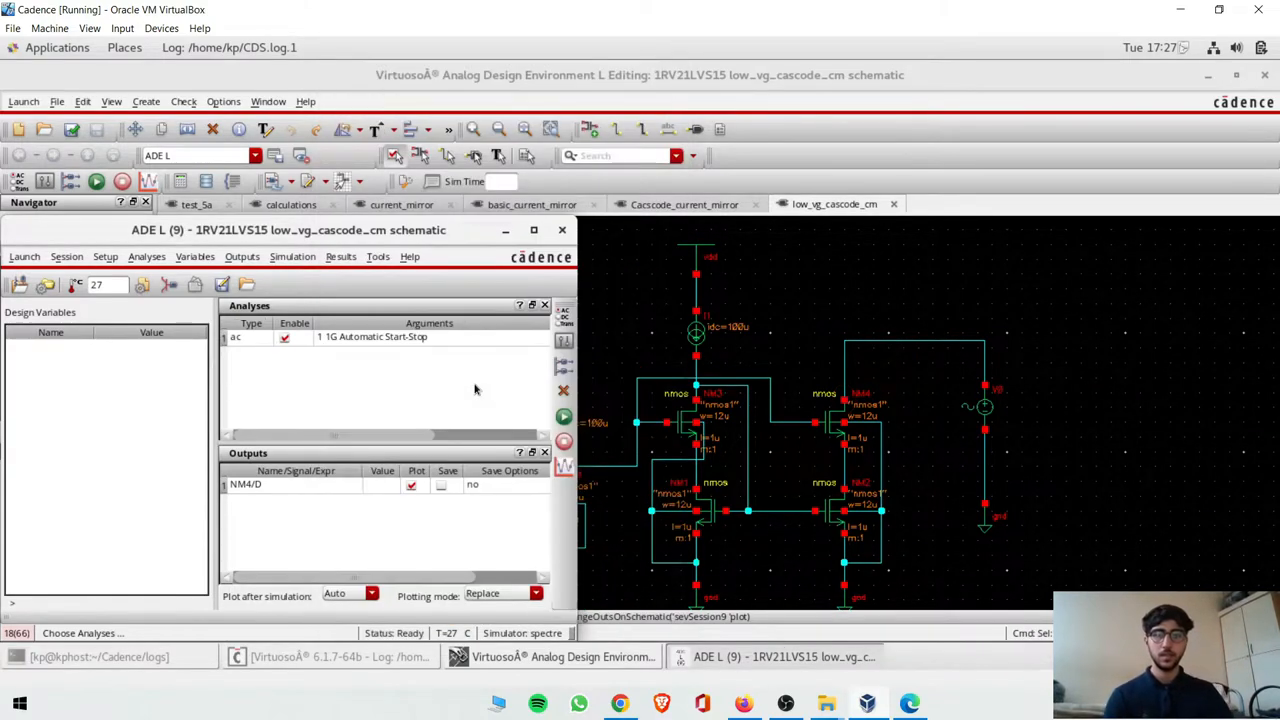
left_click(195, 257)
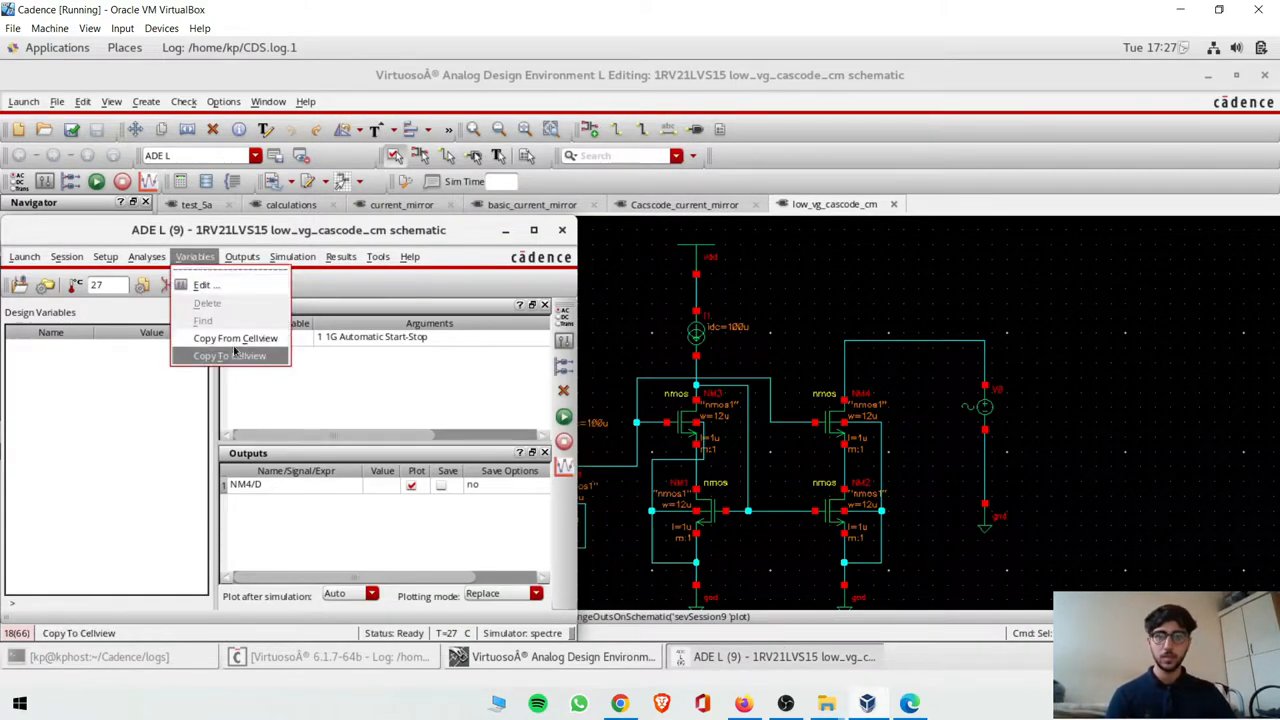
left_click(235, 338)
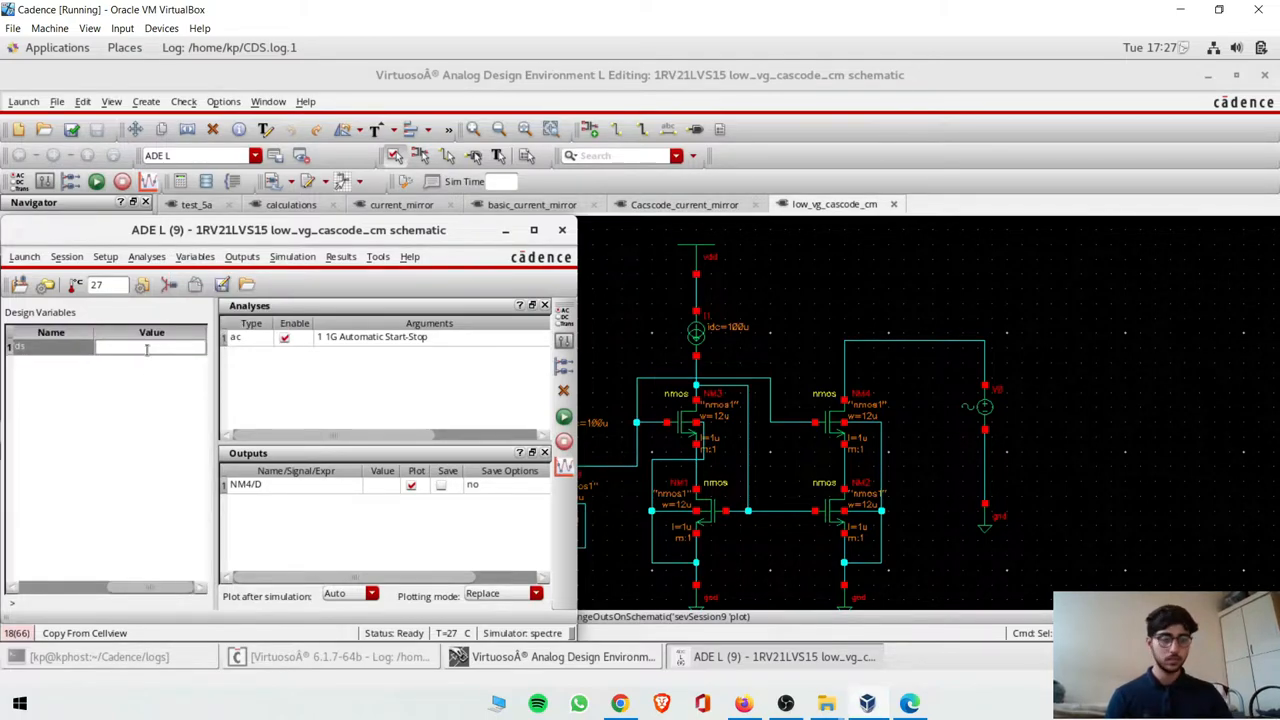
type("900m")
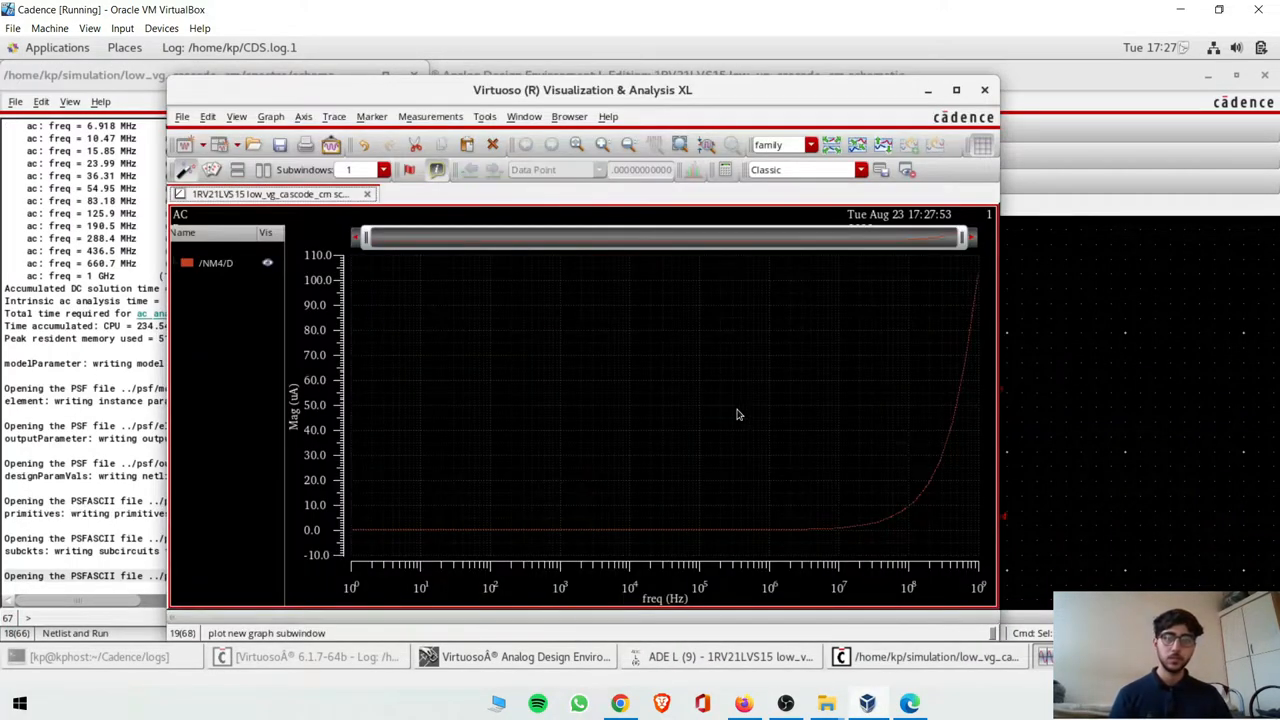
mouse_move(603, 436)
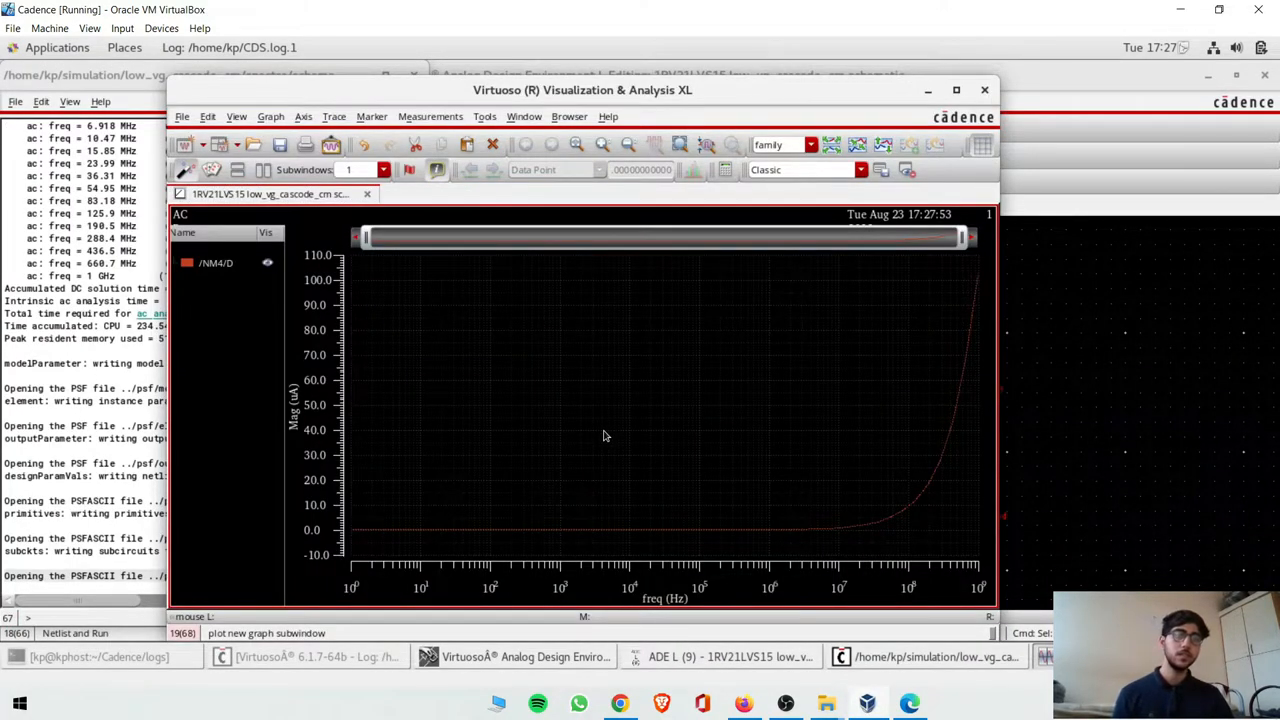
Step: Plot output resistance as 1/mag(i("/NM4/D")) from the Calculator, then reopen the lab notes
right_click(604, 436)
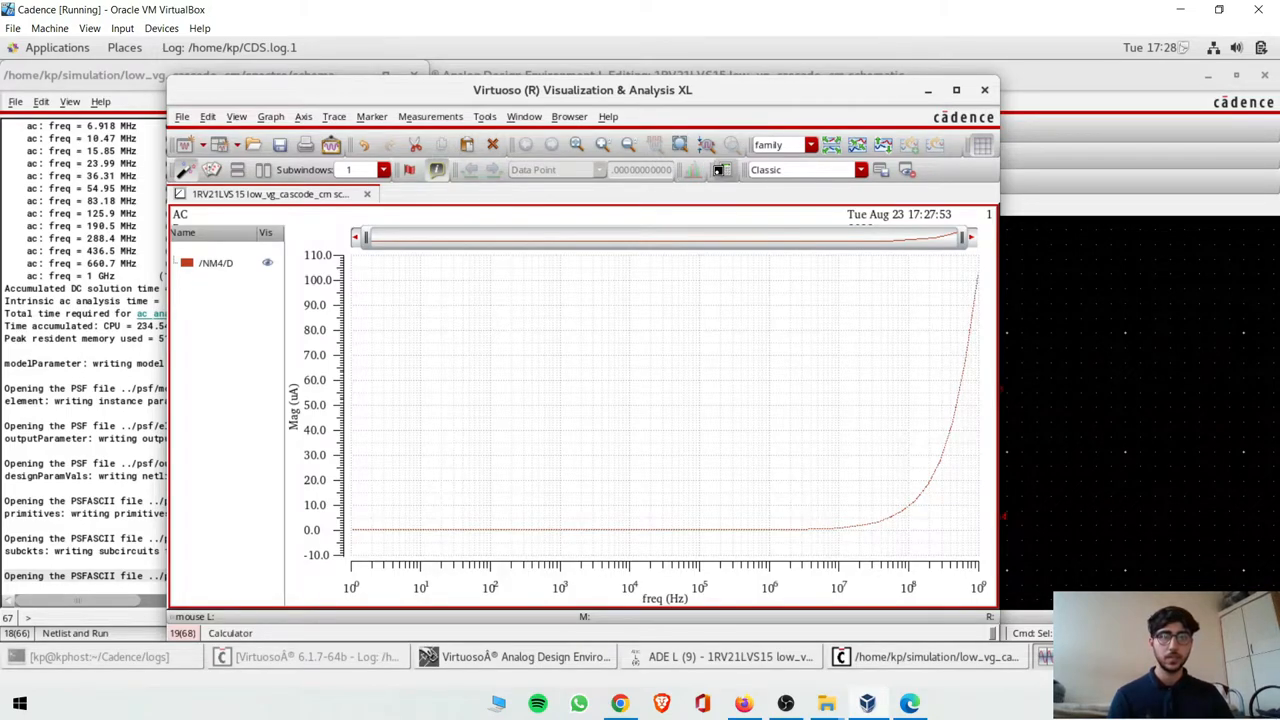
left_click(230, 633)
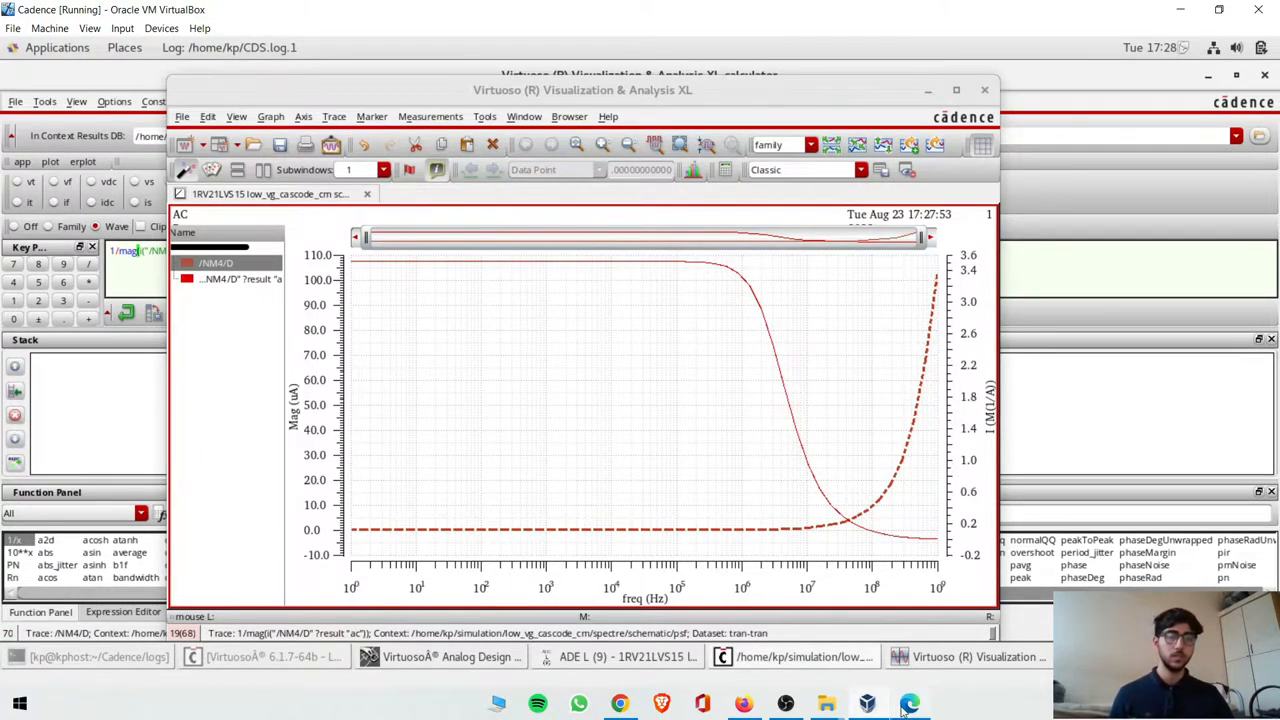
left_click(908, 703)
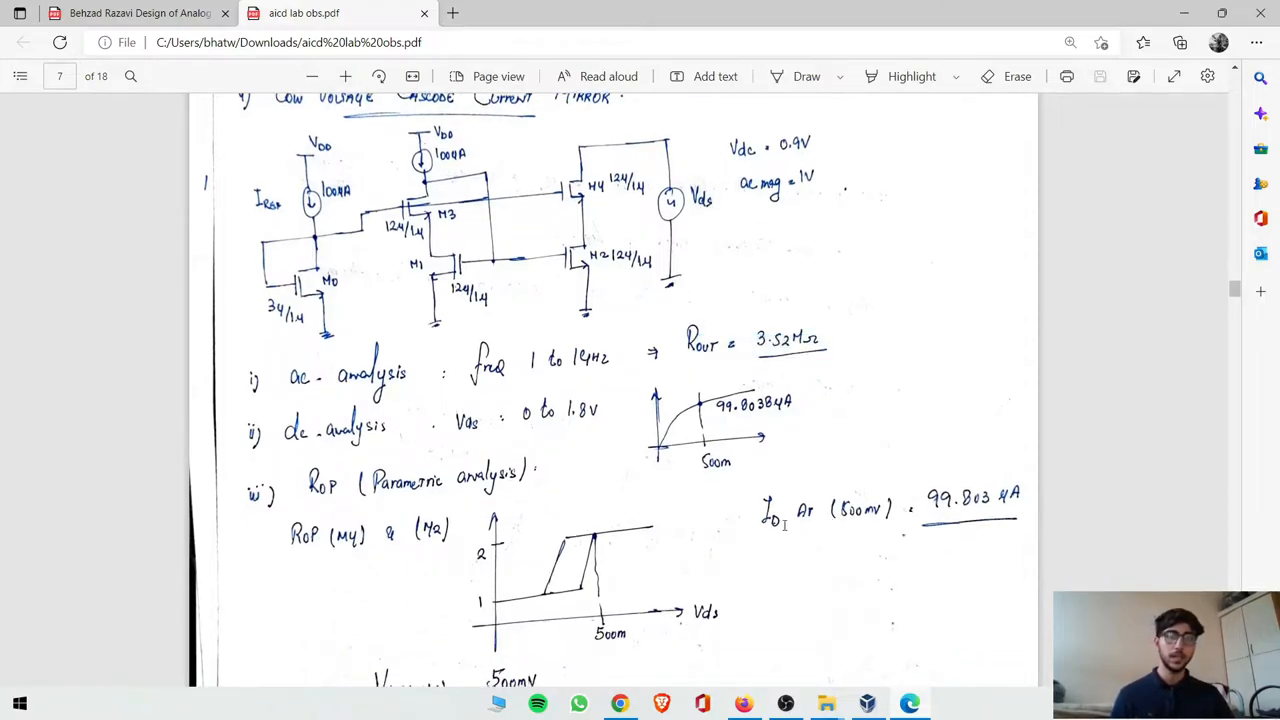
mouse_move(690, 410)
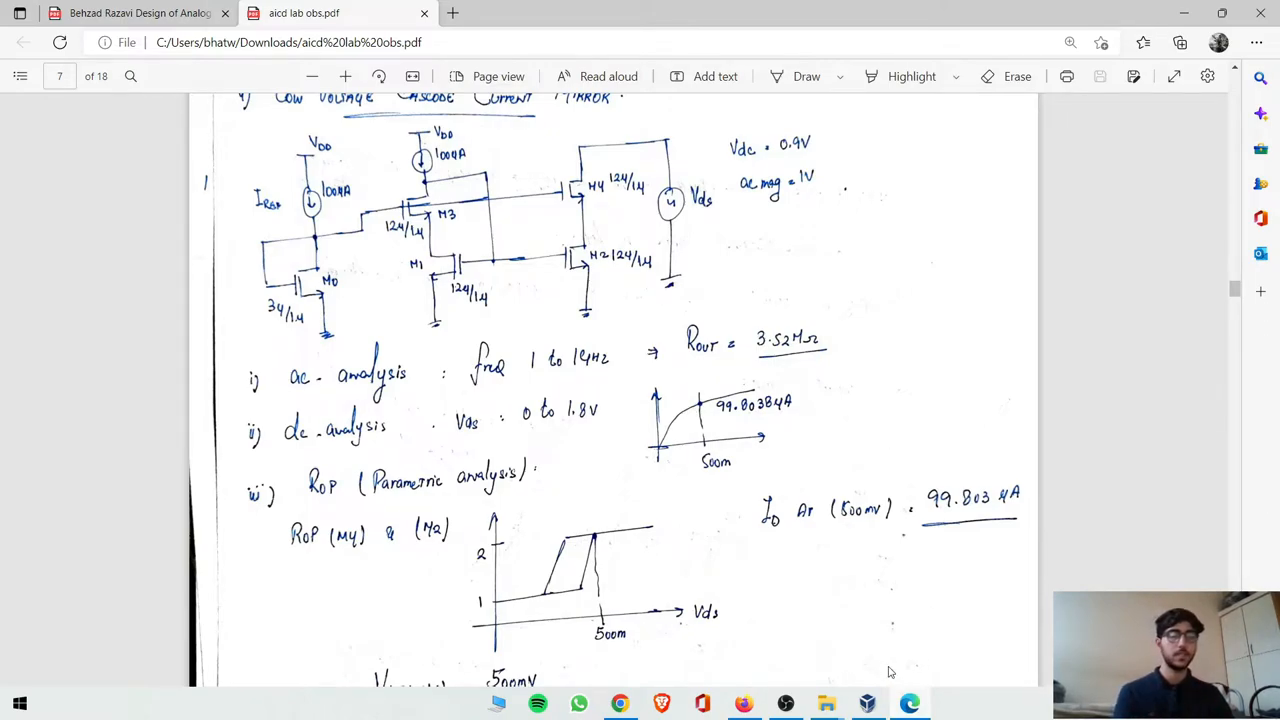
mouse_move(430, 175)
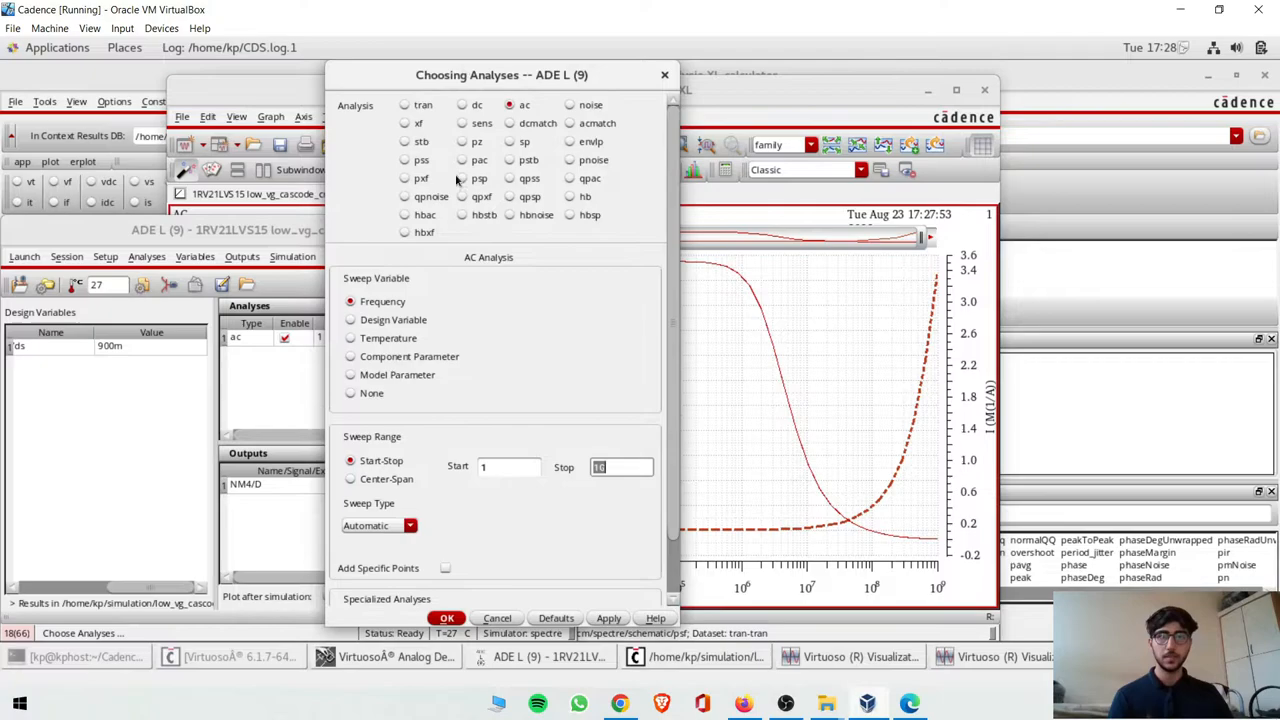
Step: Sweep V0 dc from 0 to 1.8 V with ac disabled, then reopen the lab notes
left_click(462, 104)
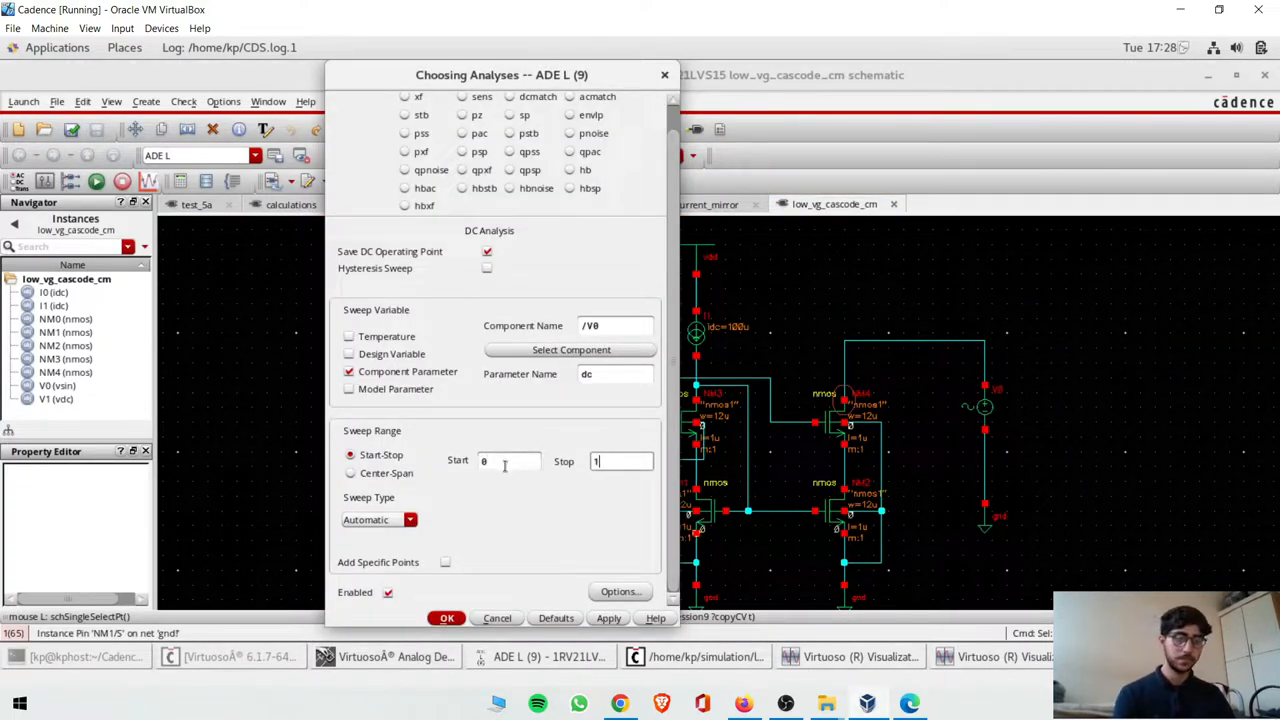
left_click(447, 617)
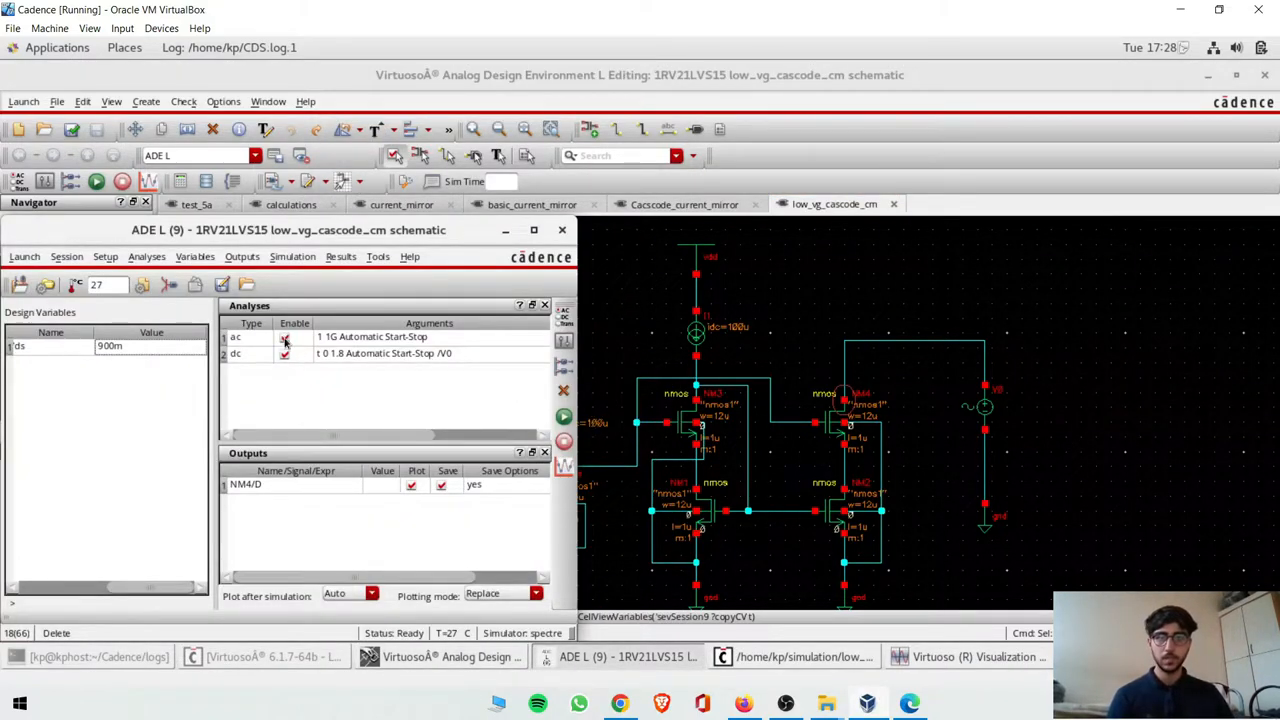
left_click(285, 337)
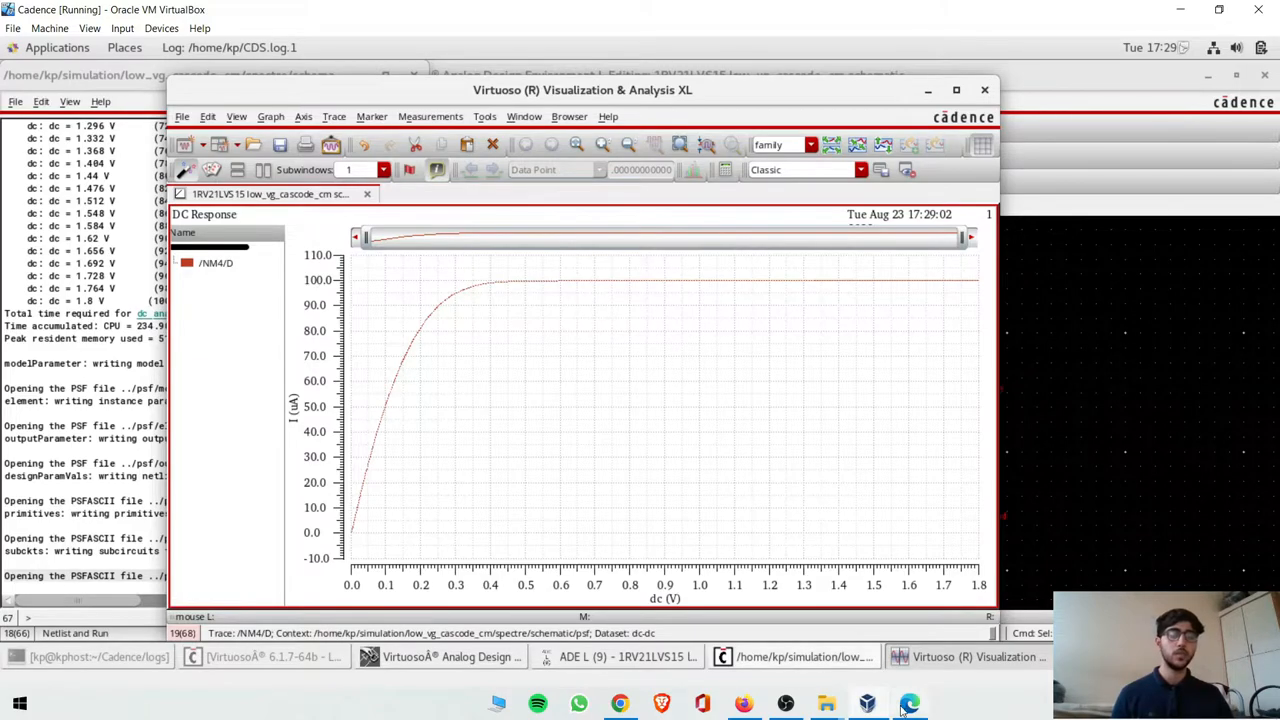
left_click(908, 703)
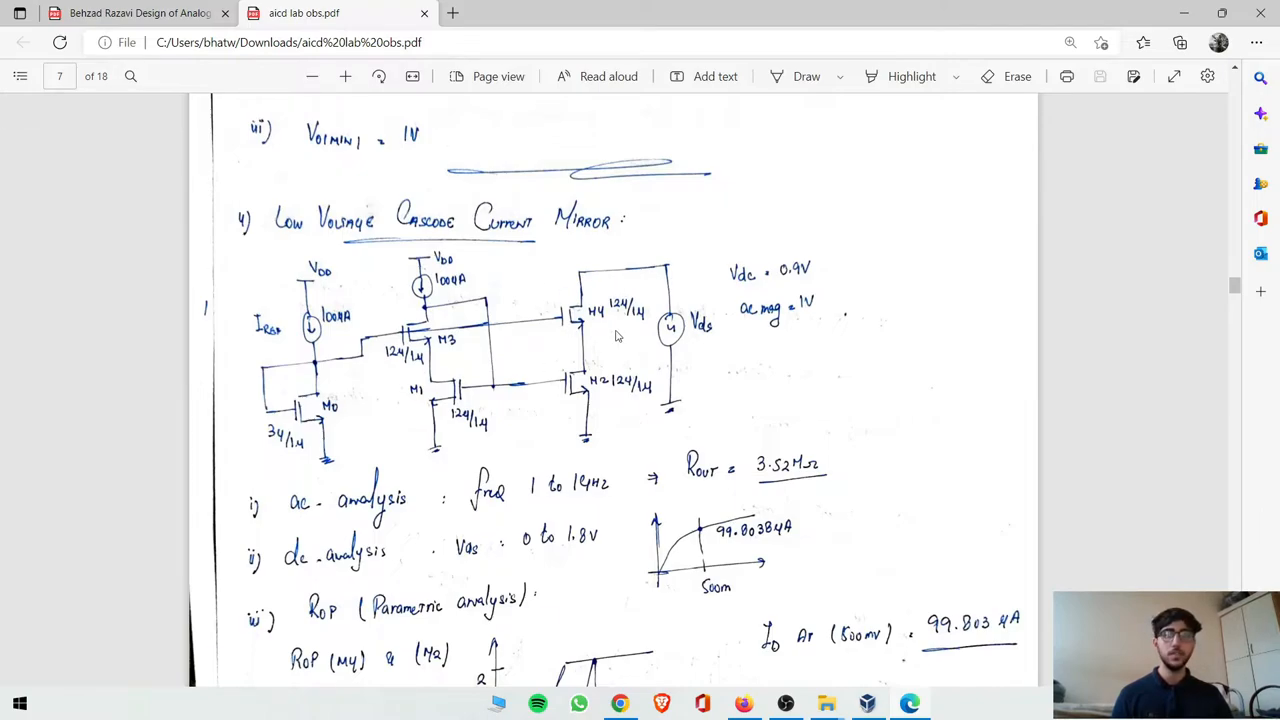
Step: Scroll to the region-of-operation notes showing Vout(min) = 500 mV, then return to Virtuoso
scroll("down", 3)
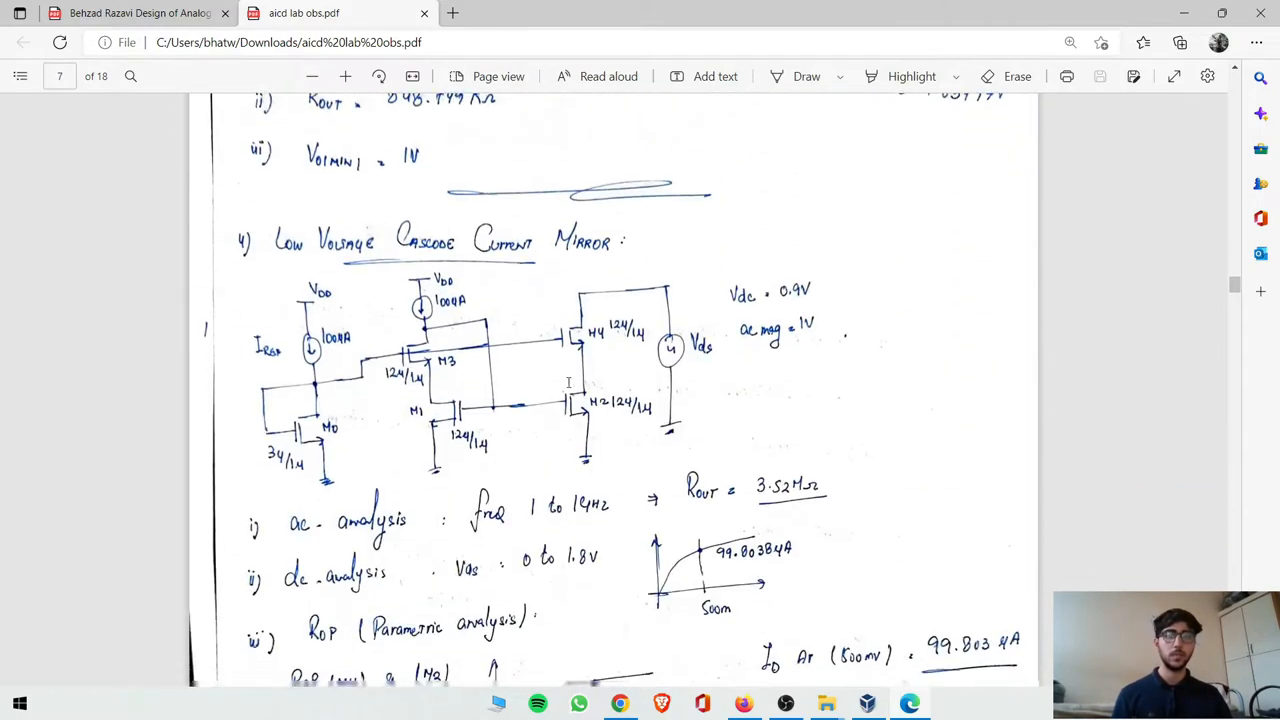
scroll("down", 3)
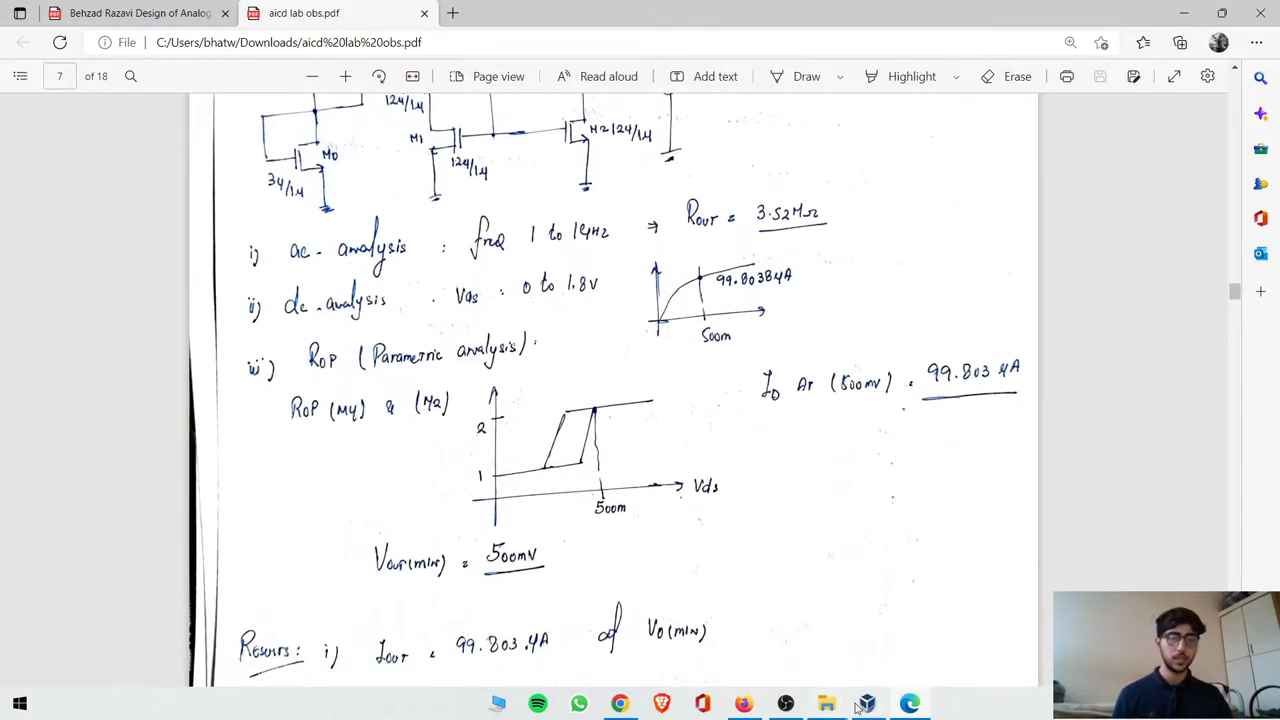
left_click(865, 703)
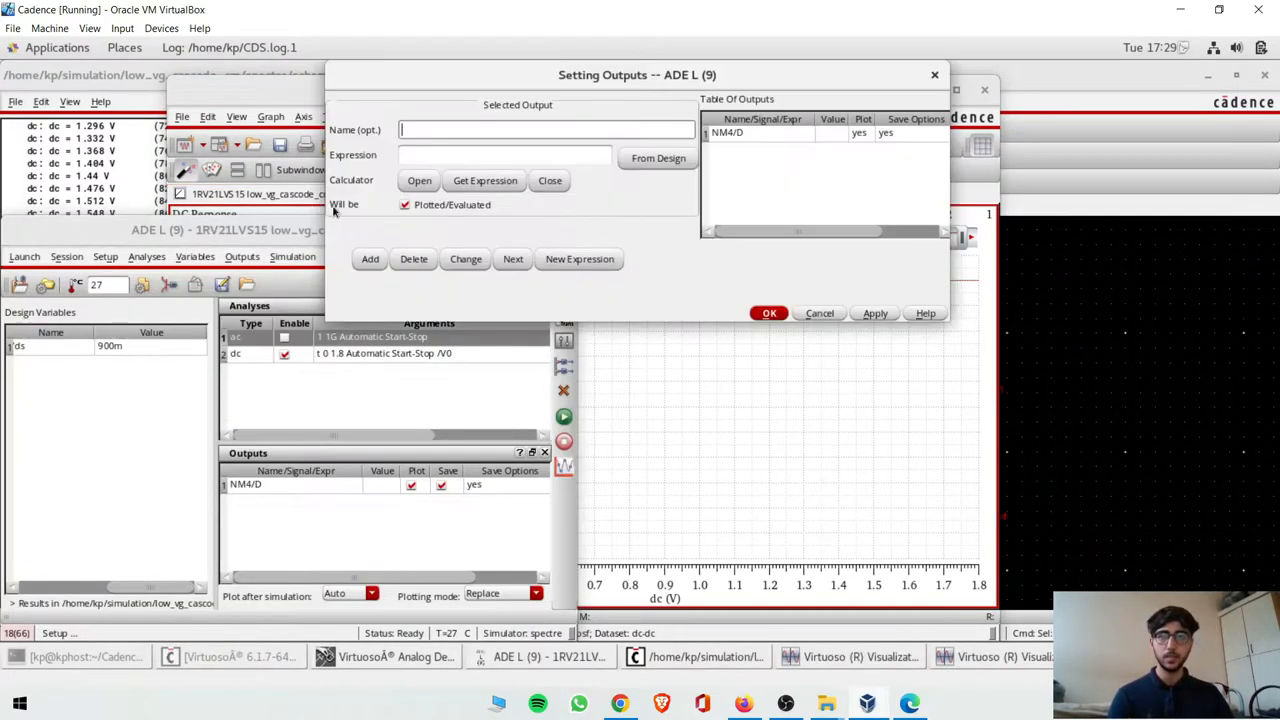
Step: Add output ROPu as OPT("/NM4","region") picked from the schematic
type("ROP")
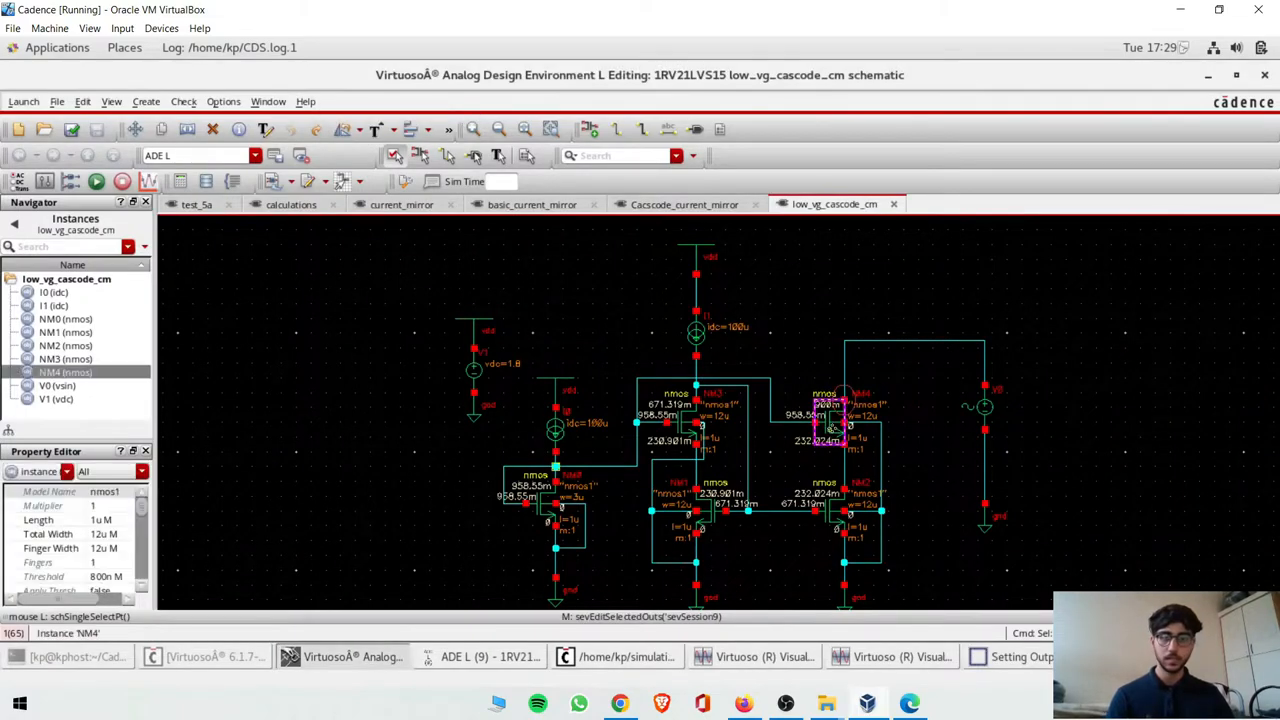
left_click(386, 101)
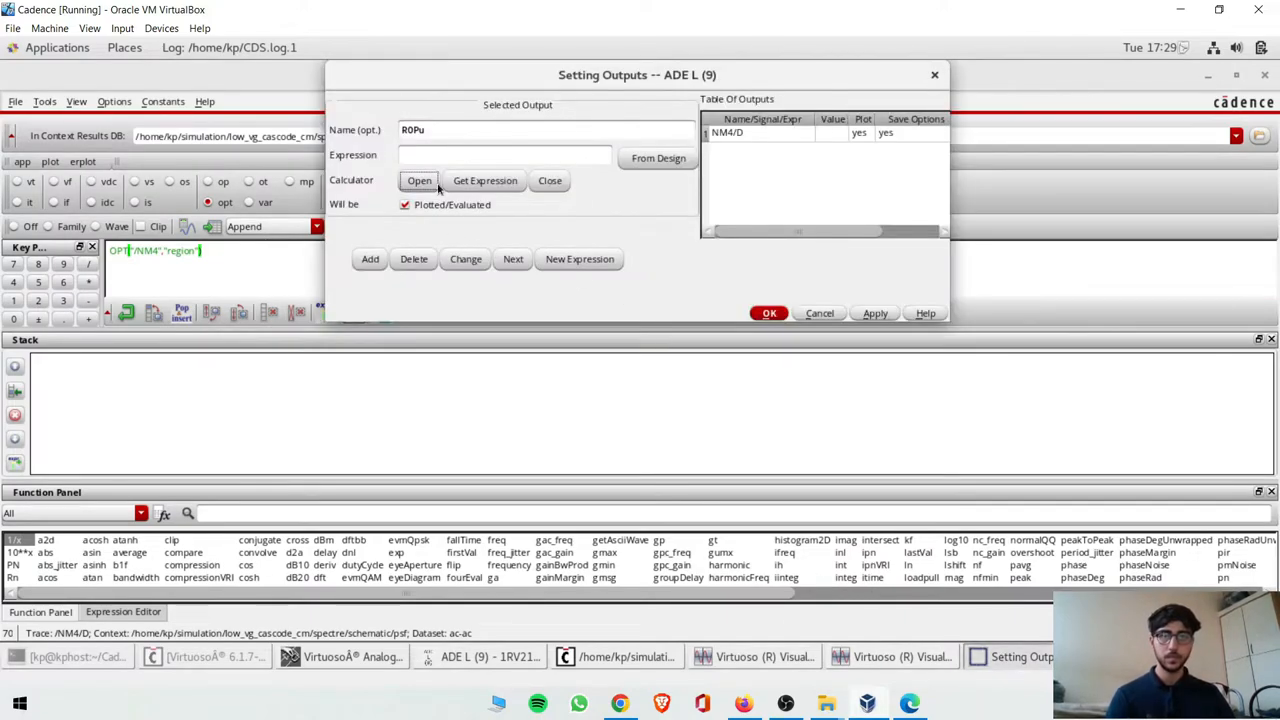
left_click(369, 259)
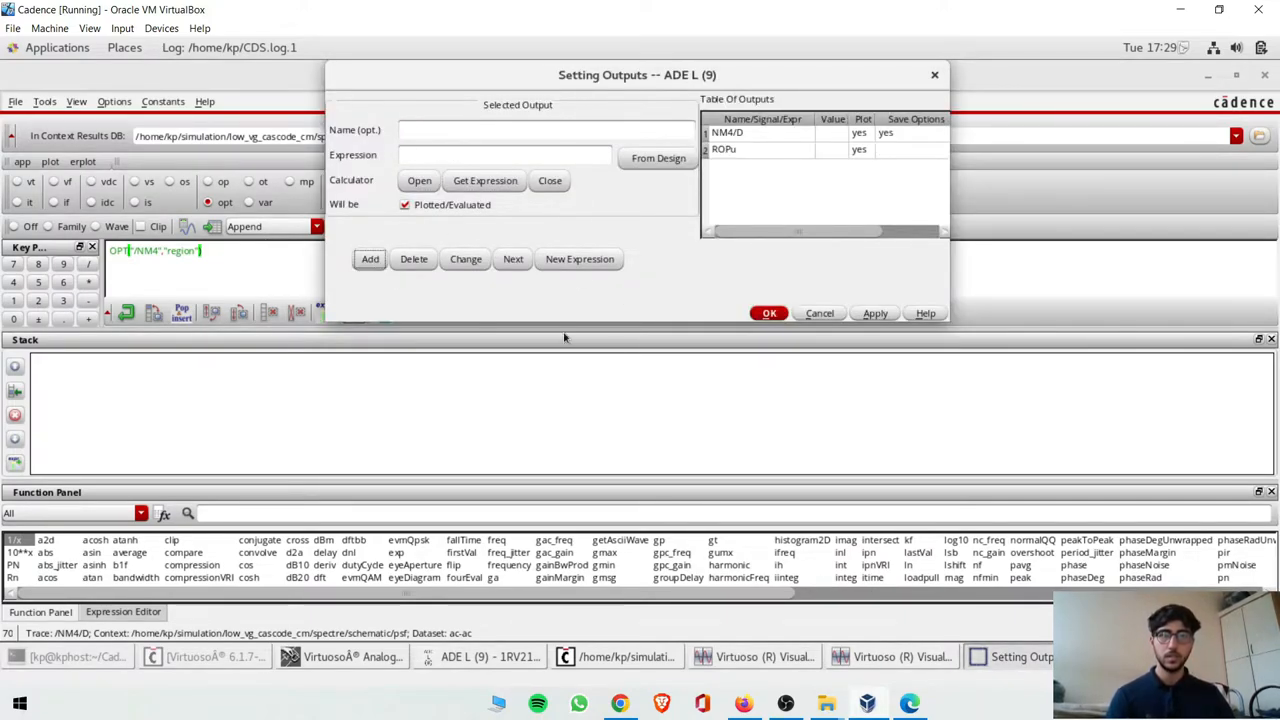
left_click(769, 313)
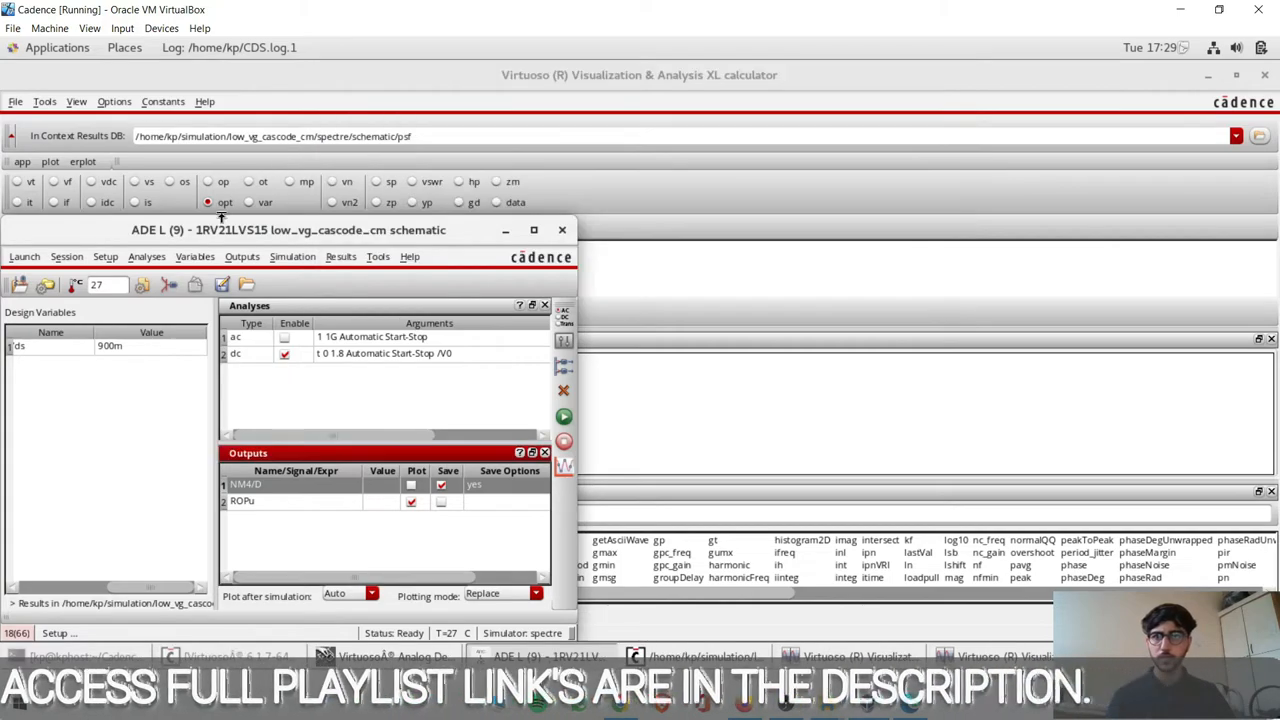
Step: Mark the NM4/D current output as plotted in Output Setup
left_click(242, 257)
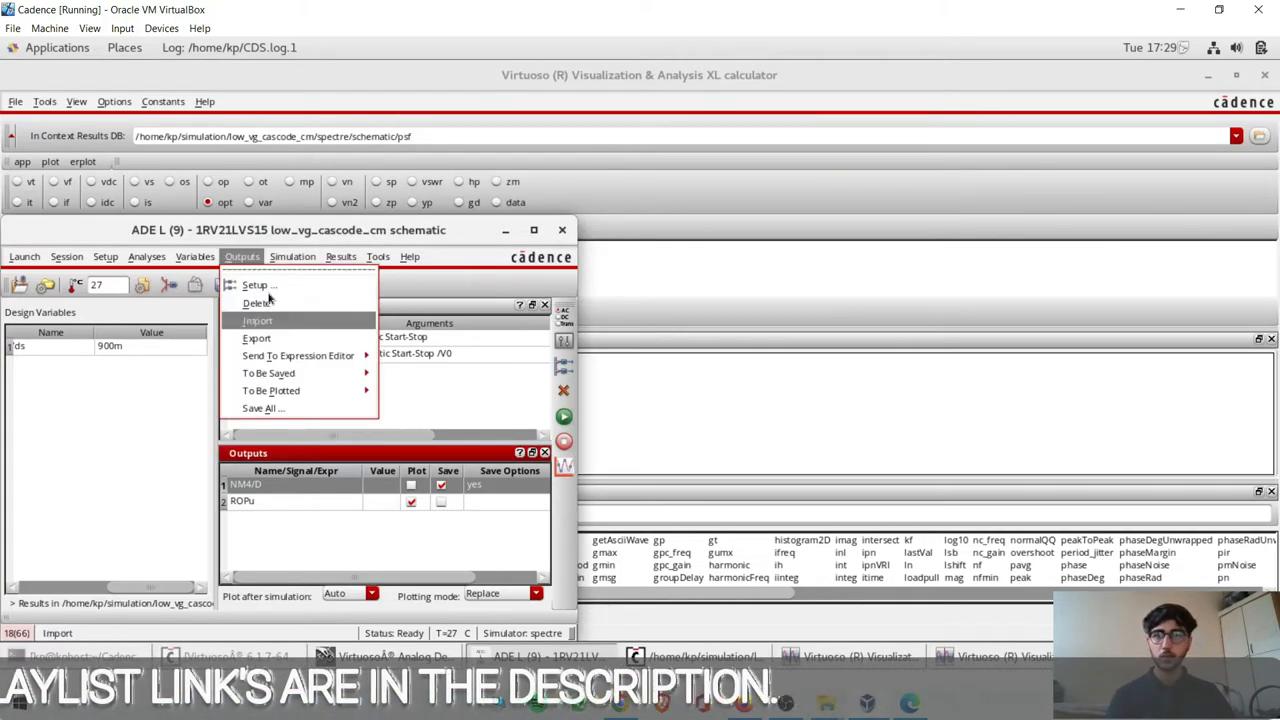
left_click(256, 285)
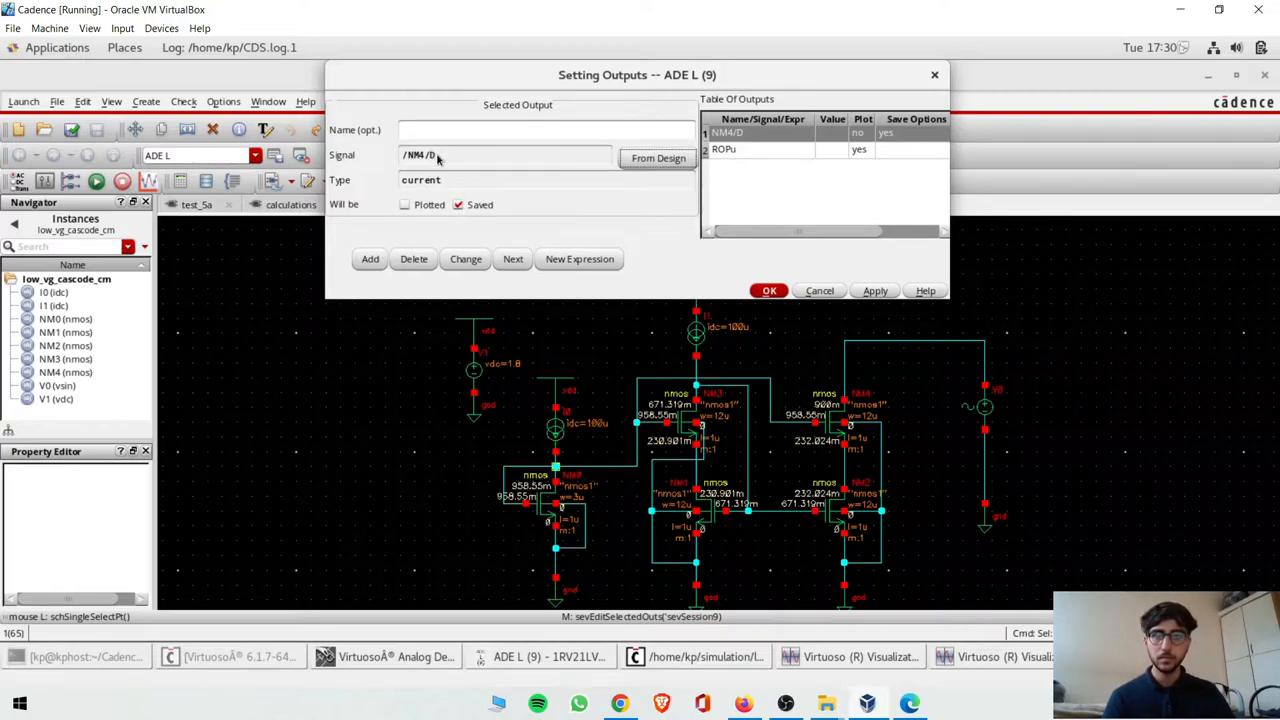
left_click(405, 204)
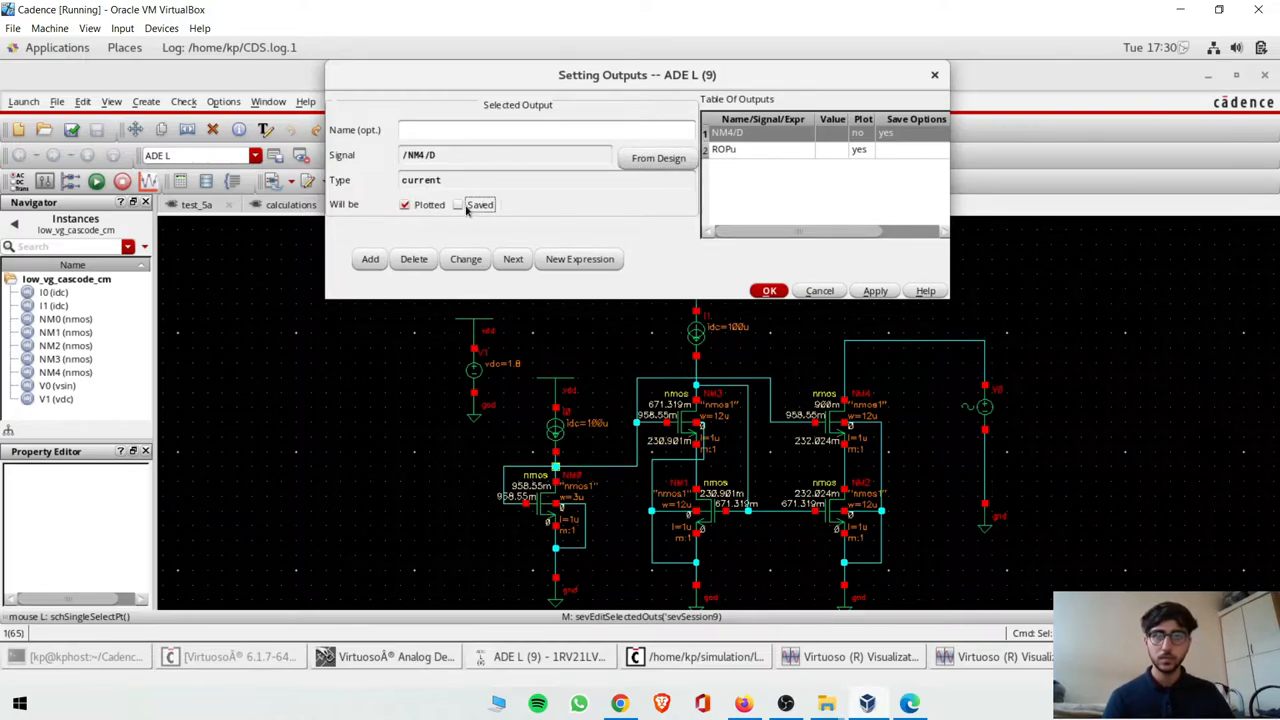
left_click(769, 290)
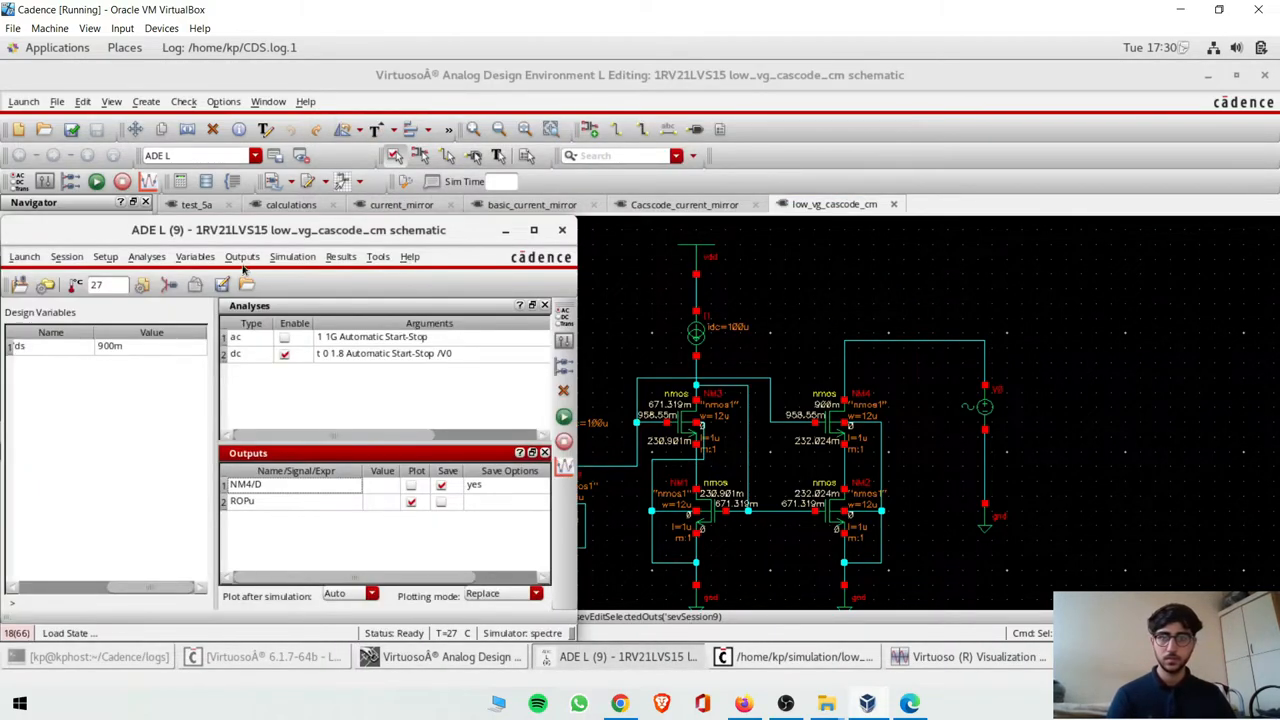
Step: Add output ROPb with expression OPT("/NM2","region")
left_click(242, 256)
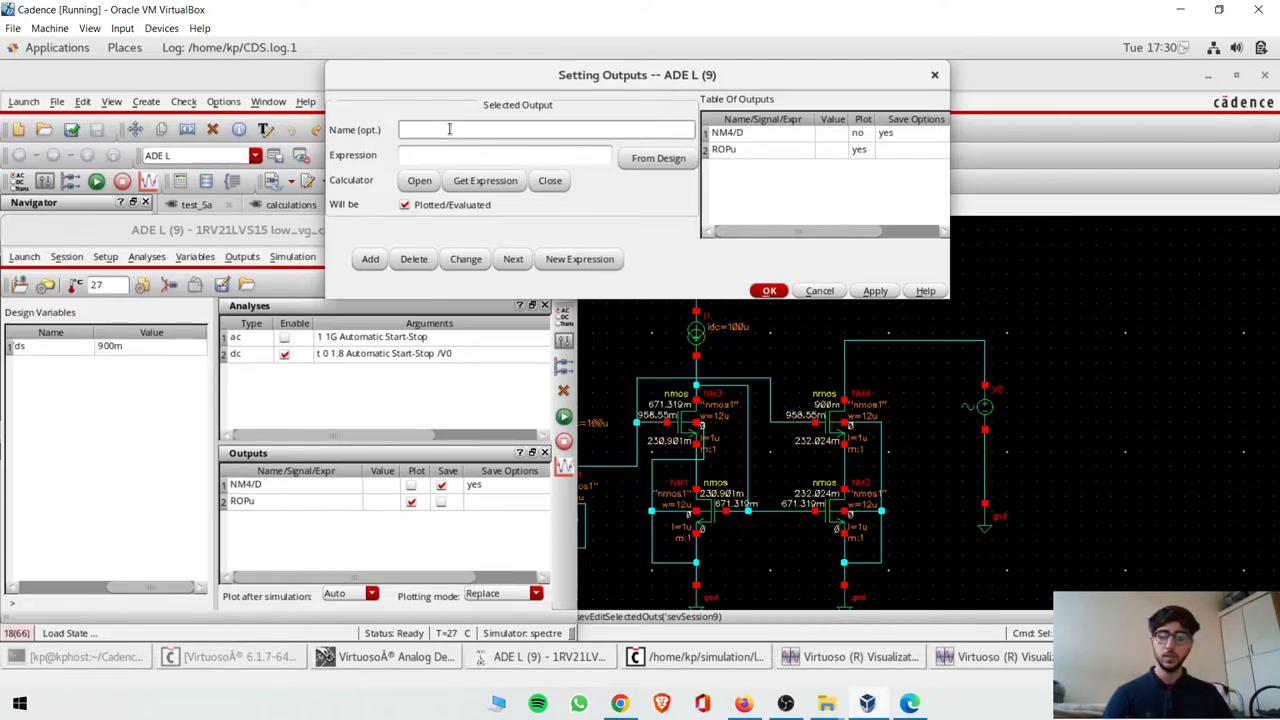
type("ROPb")
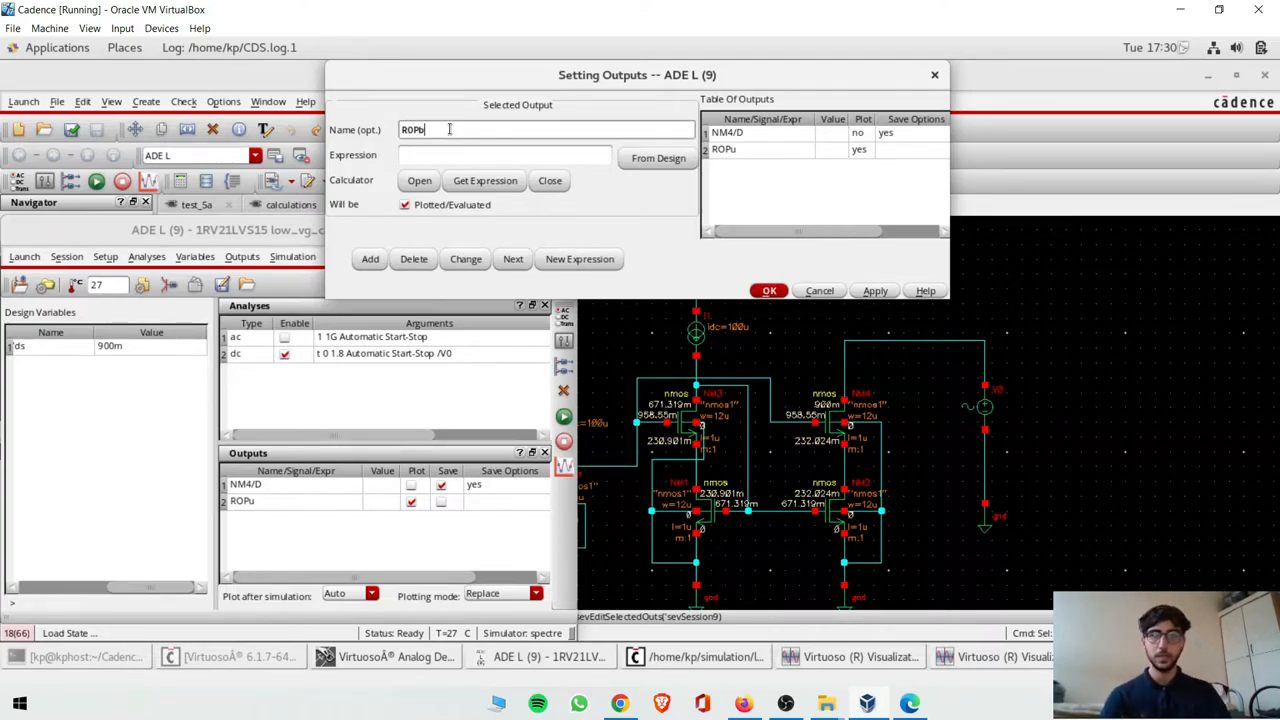
left_click(485, 180)
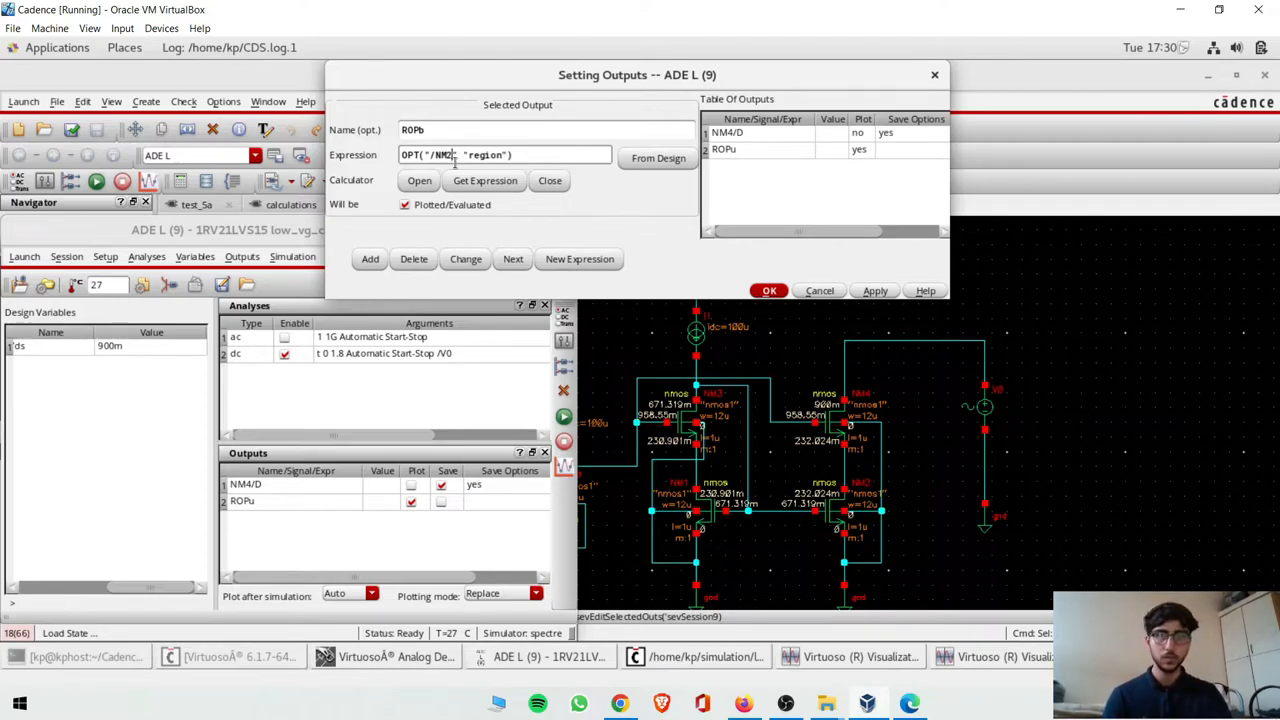
left_click(369, 259)
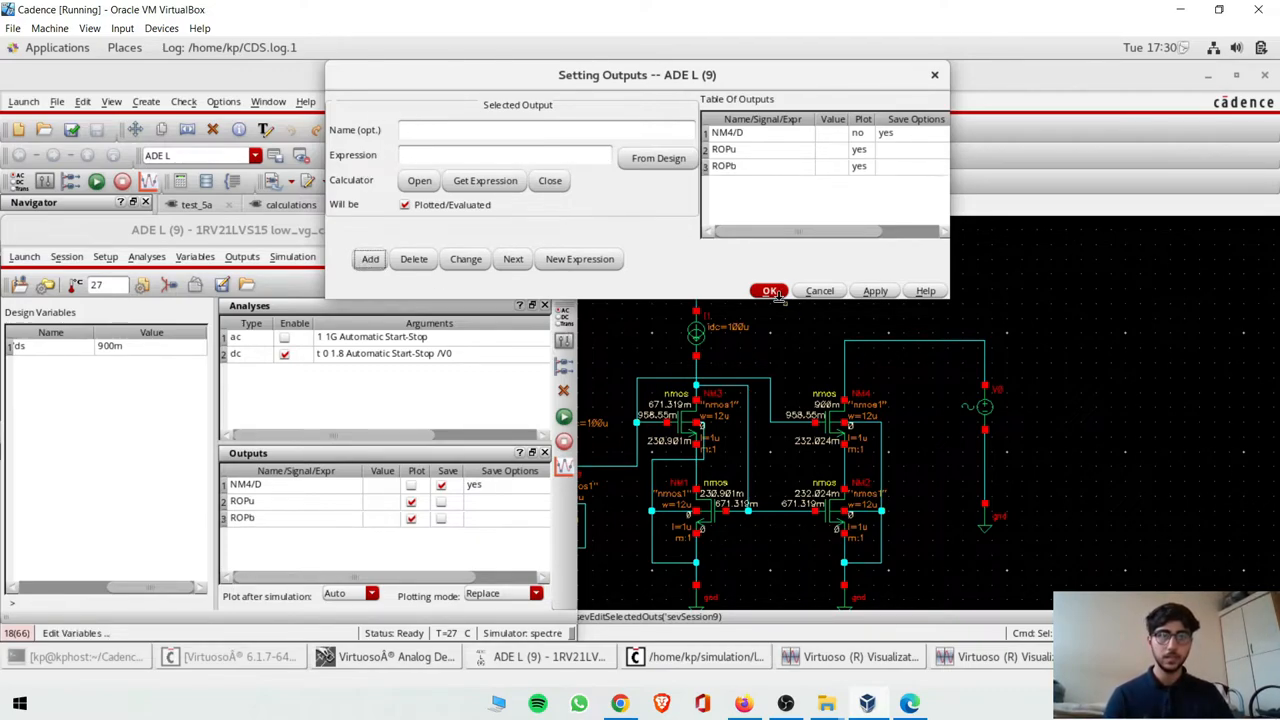
left_click(769, 290)
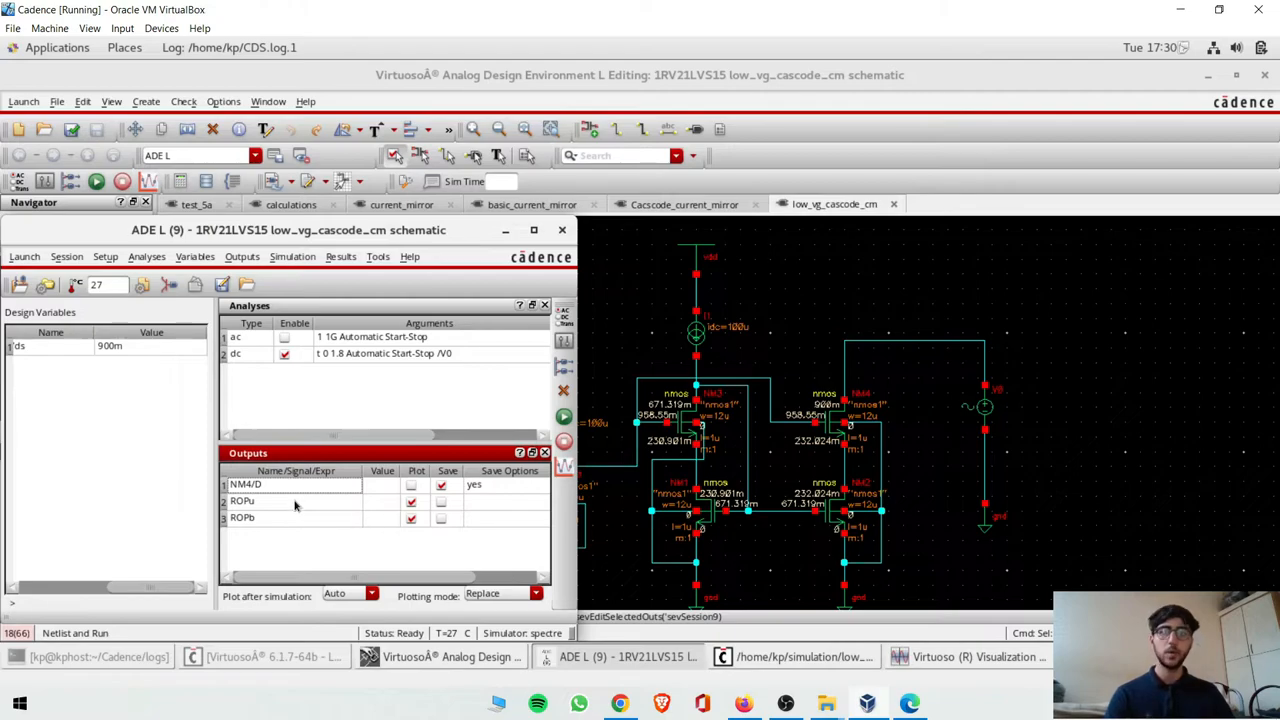
Step: Set up a parametric sweep of Vds from 0 to 1.8 and choose a step mode
left_click(377, 256)
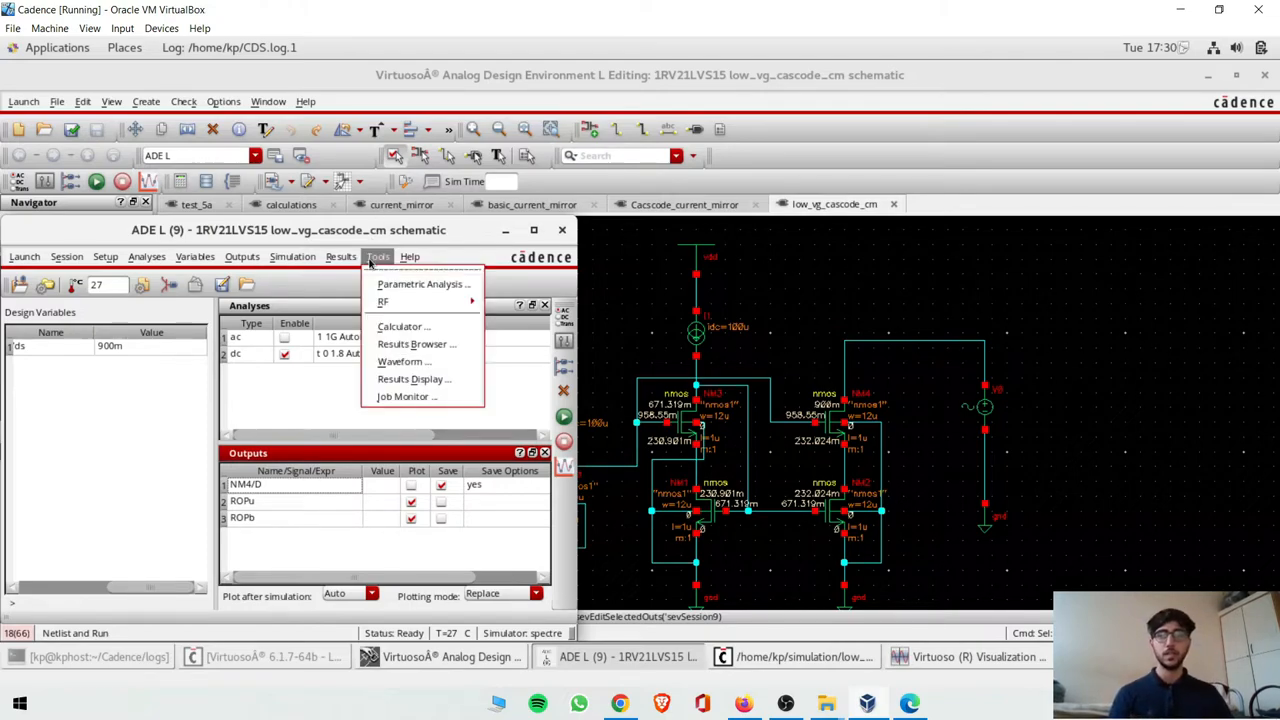
left_click(421, 284)
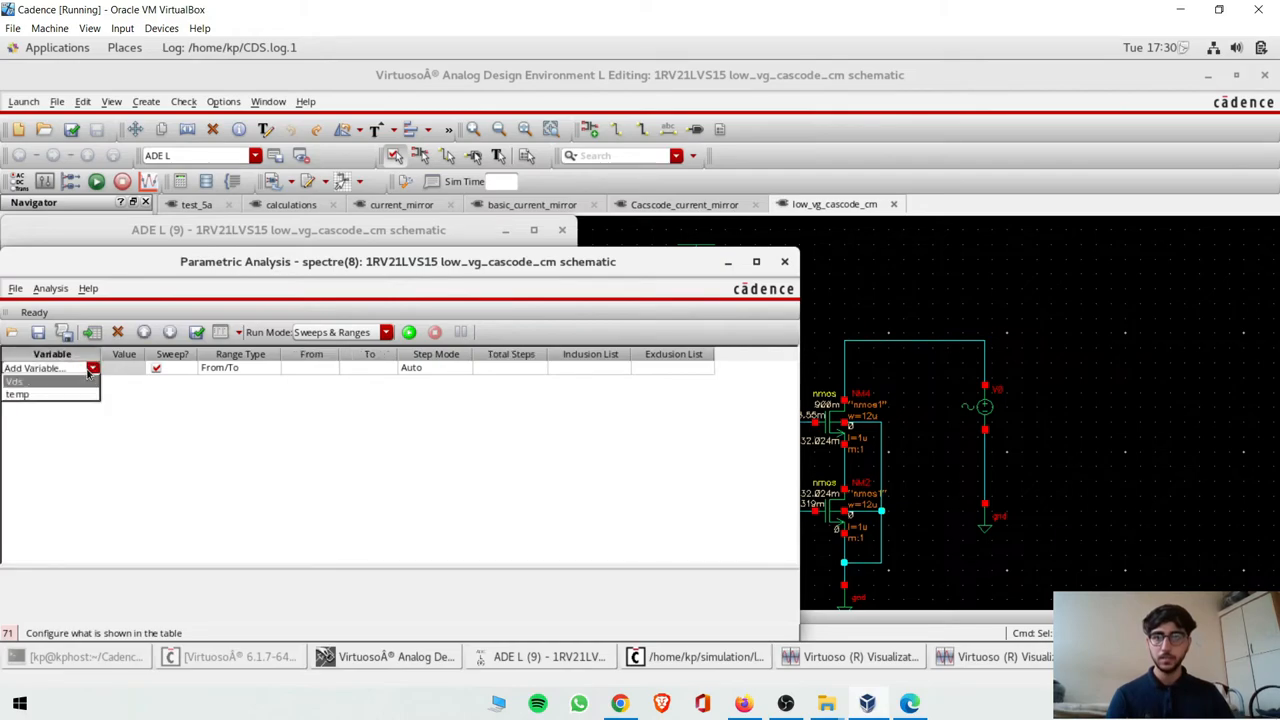
left_click(14, 381)
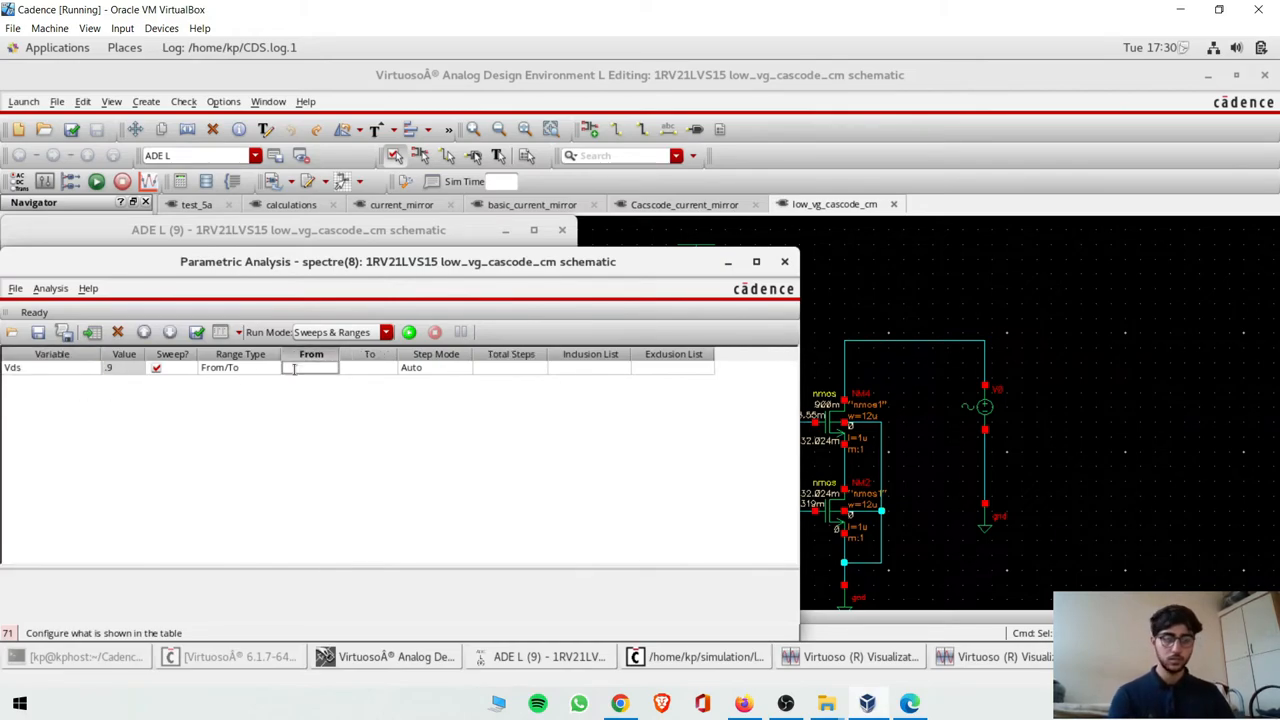
type("1")
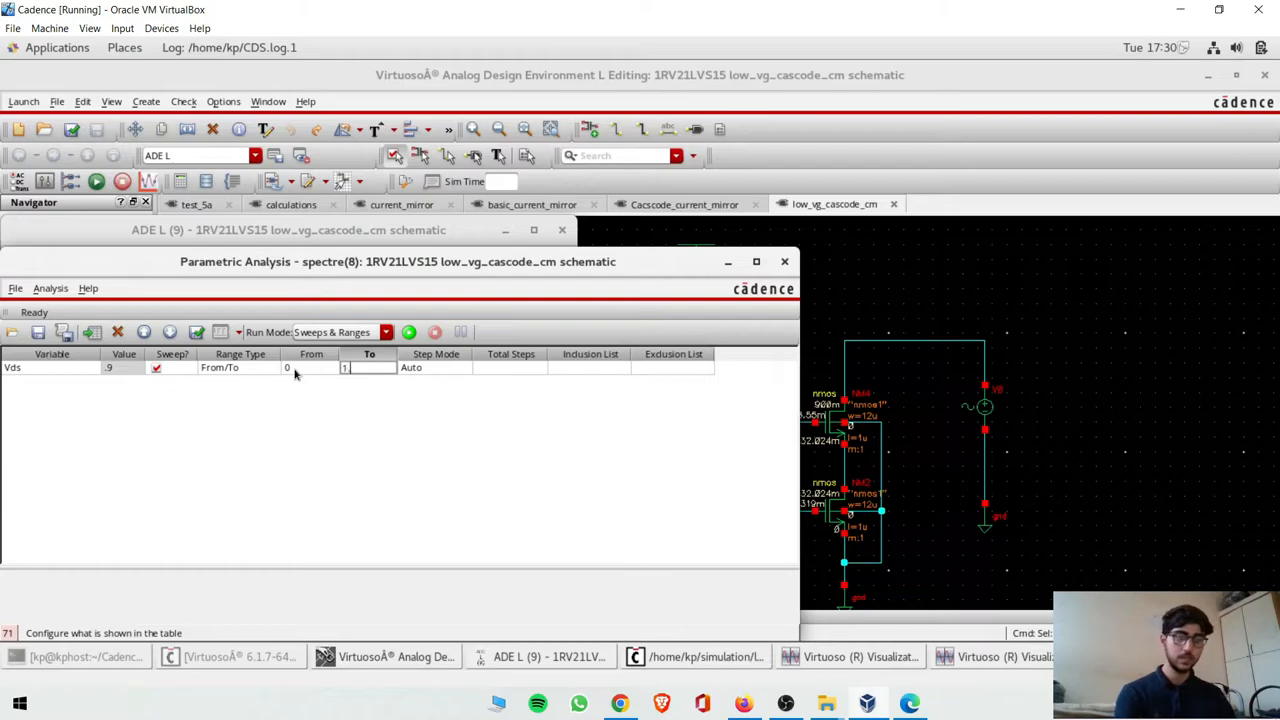
left_click(463, 367)
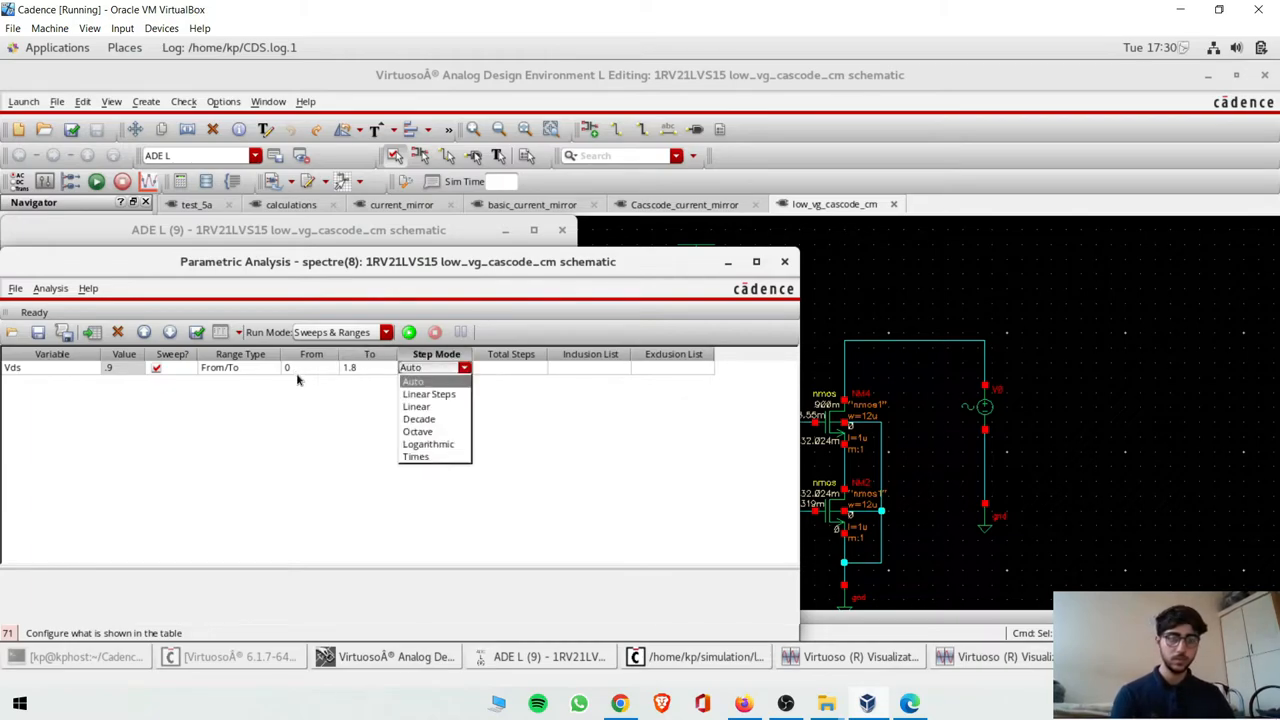
left_click(429, 393)
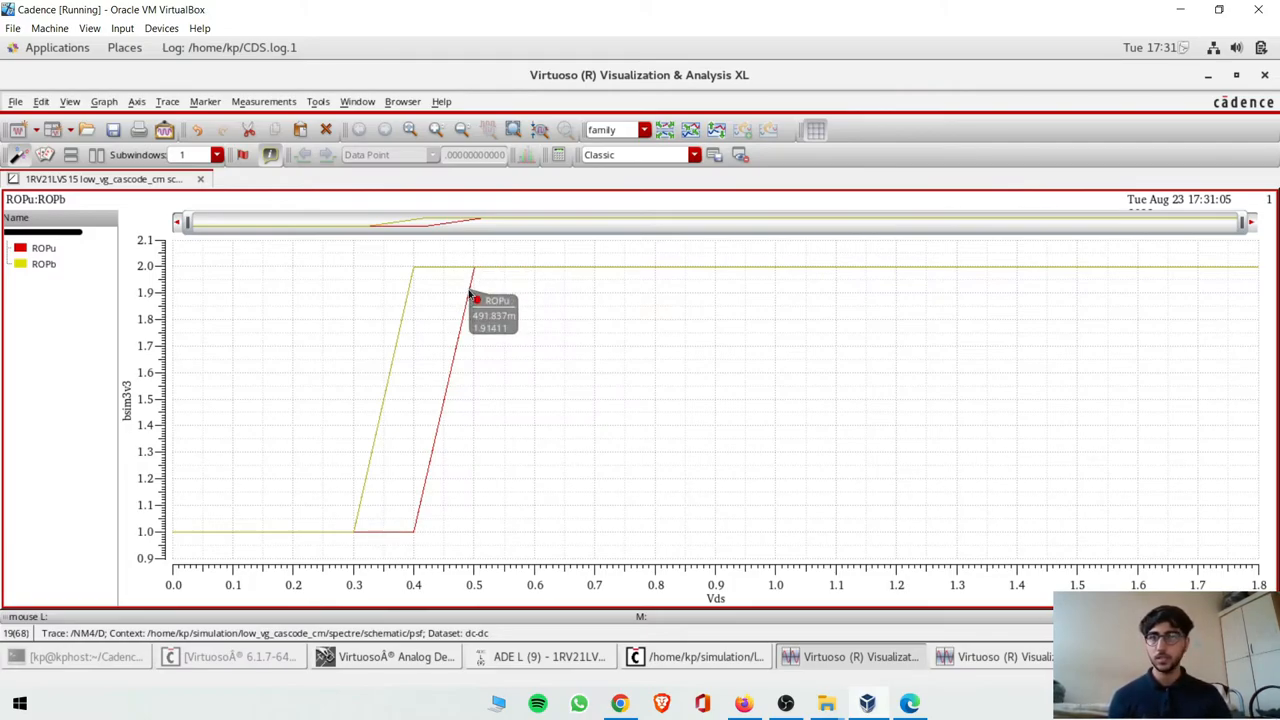
mouse_move(478, 275)
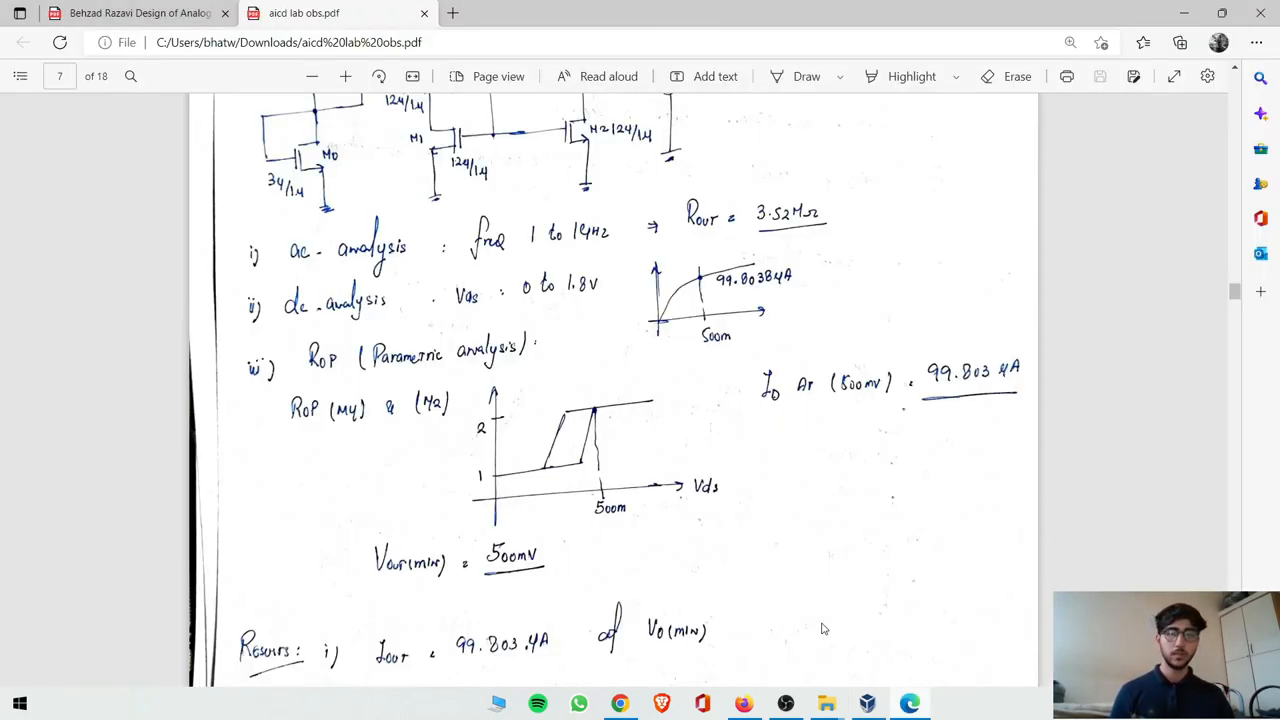
scroll("down", 3)
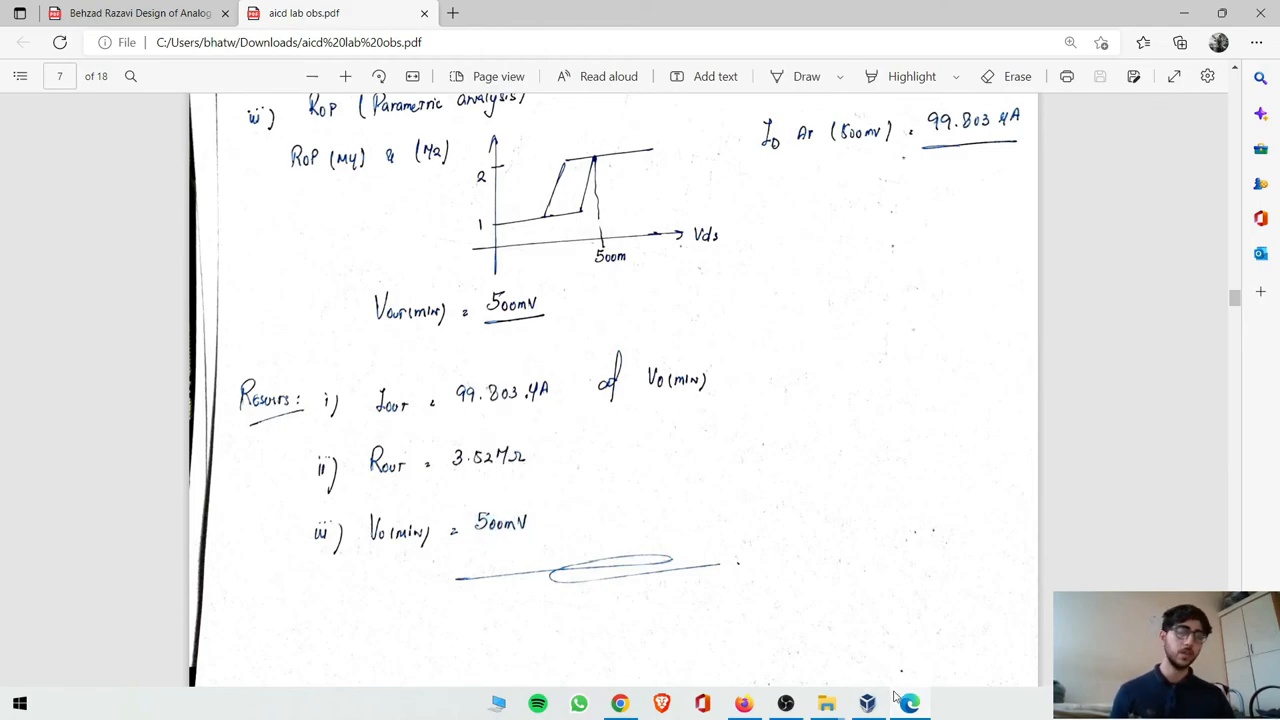
scroll("down", 3)
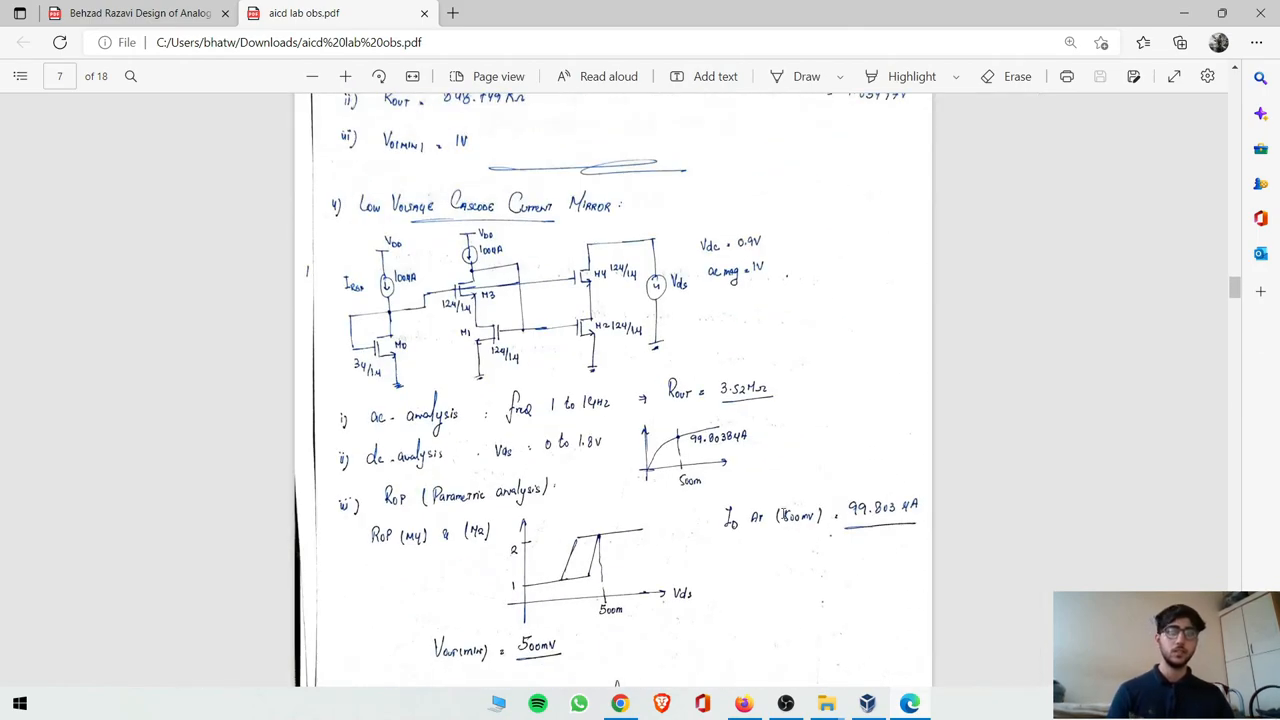
scroll("down", 3)
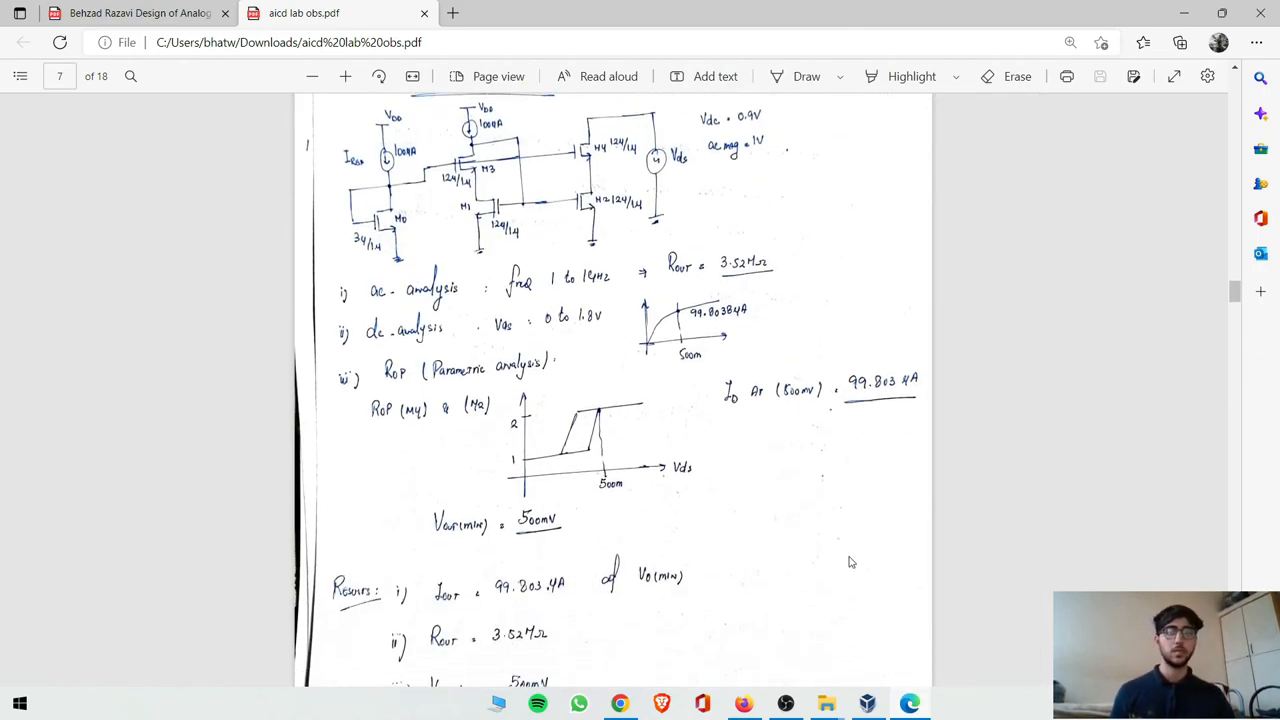
mouse_move(850, 554)
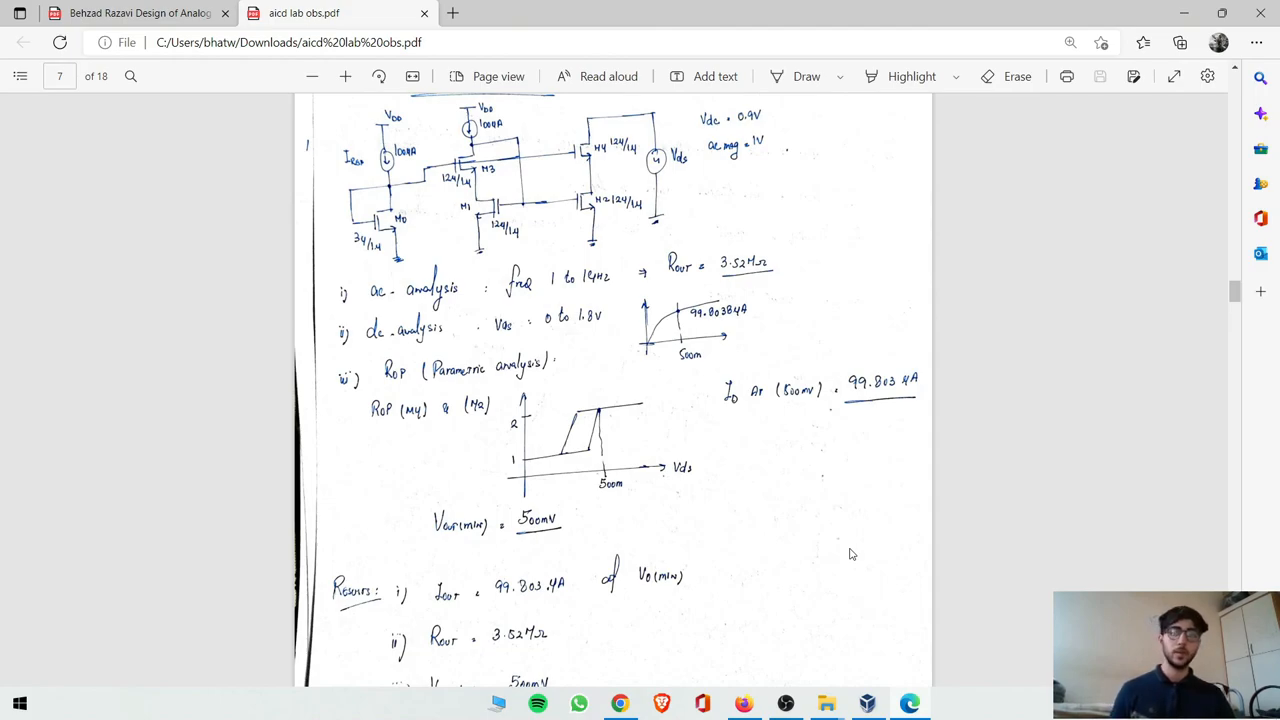